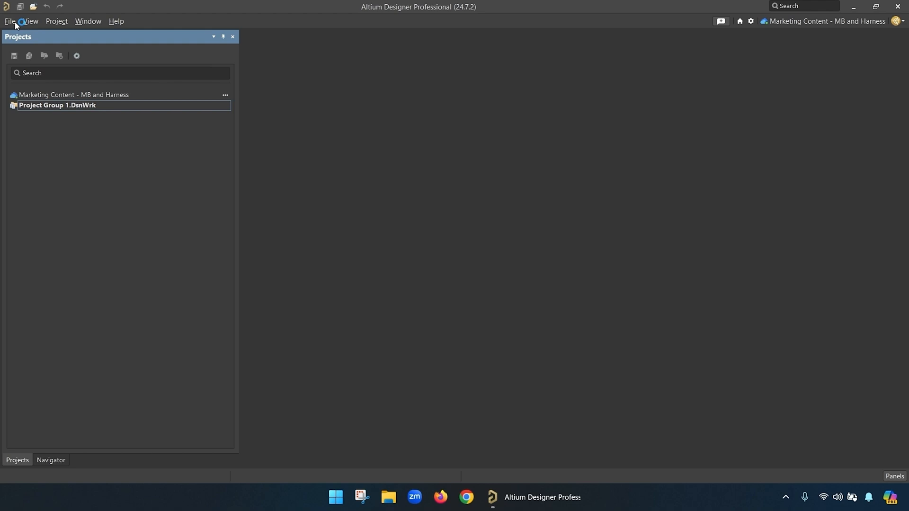
Create the 'Harness Use Case1' project from the Default Harness Project template.
{"action": "left_click", "coordinate": [9, 20]}
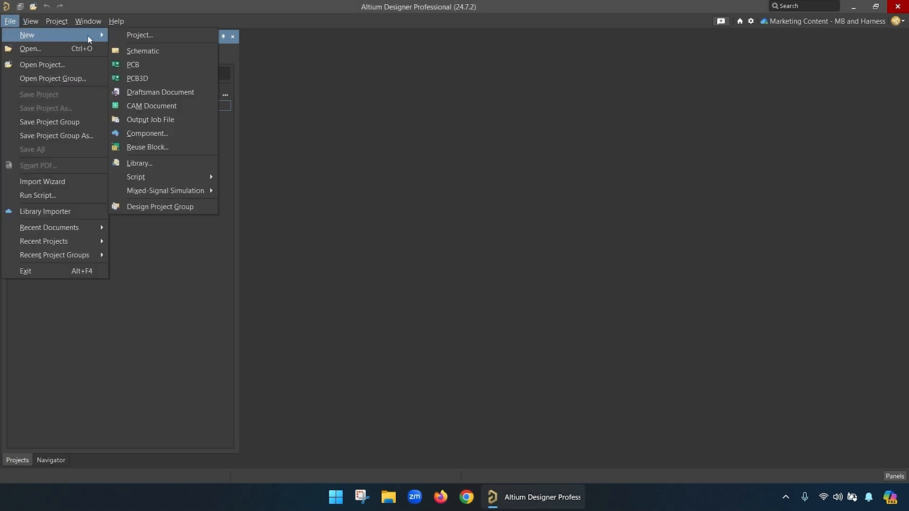
{"action": "left_click", "coordinate": [139, 34]}
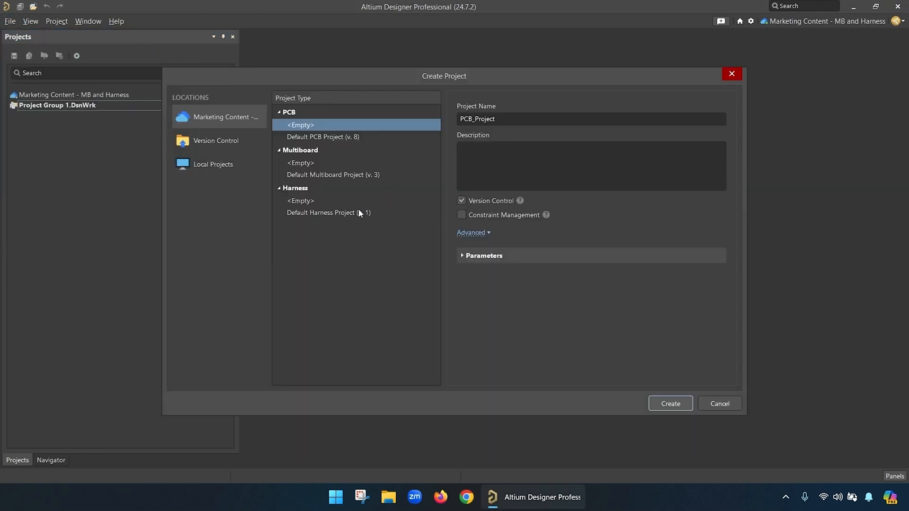
{"action": "left_click", "coordinate": [329, 212]}
{"action": "type", "text": "H"}
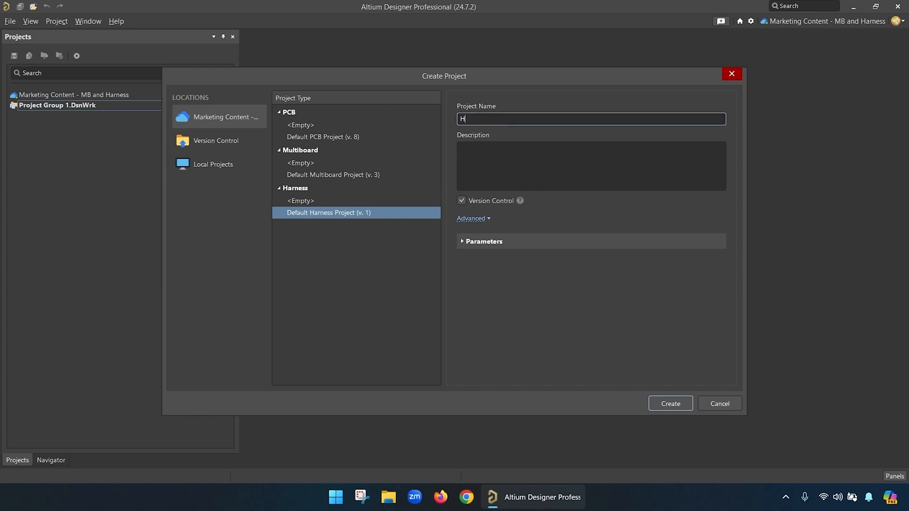
{"action": "type", "text": "arness Use Case1"}
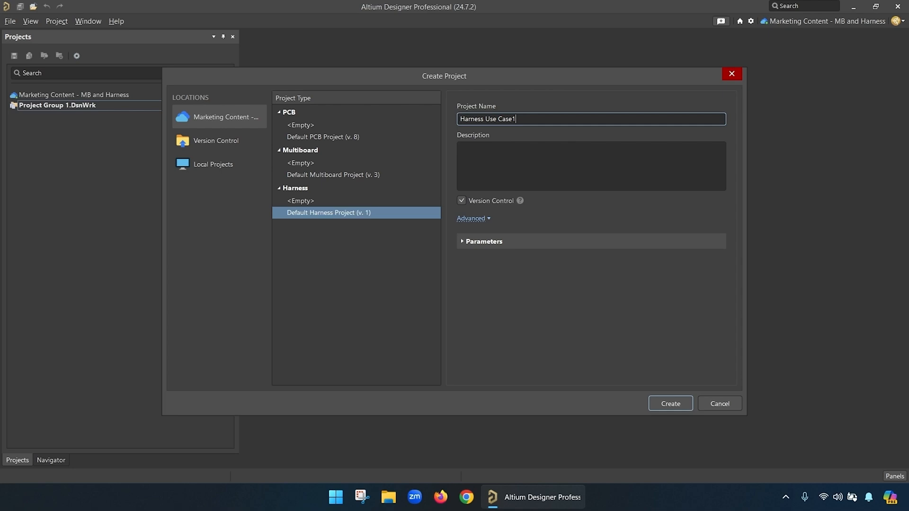
{"action": "left_click", "coordinate": [471, 219]}
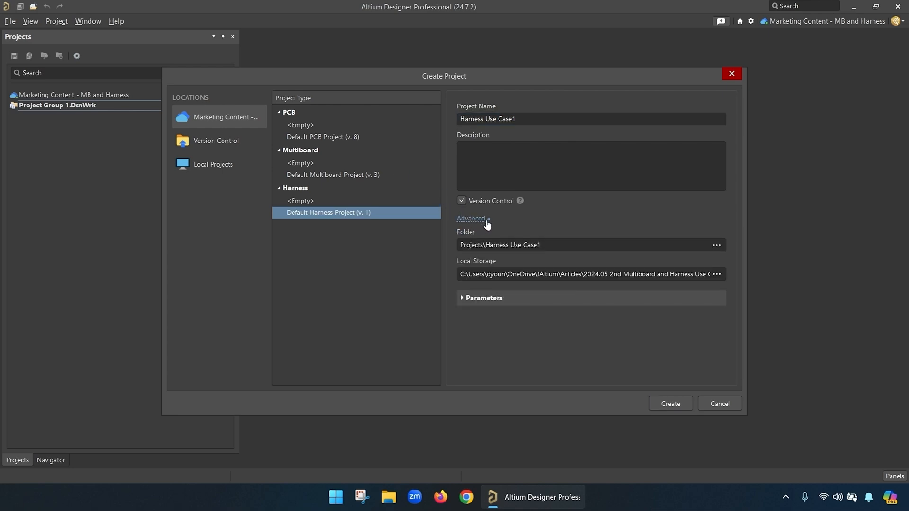
{"action": "left_click", "coordinate": [669, 403]}
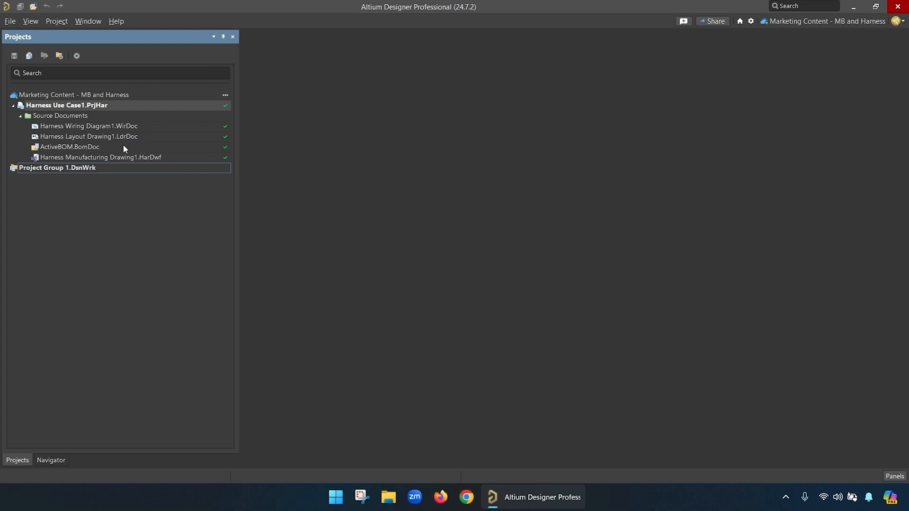
{"action": "mouse_move", "coordinate": [99, 157]}
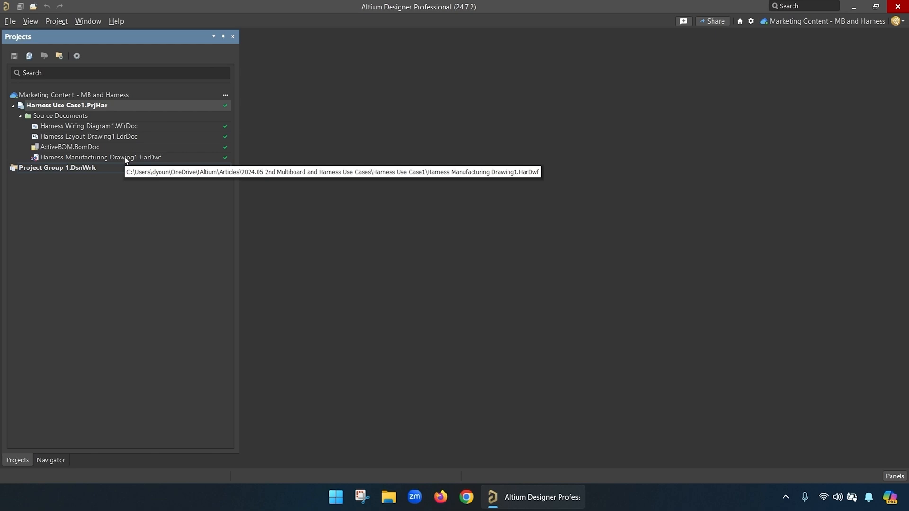
{"action": "mouse_move", "coordinate": [121, 126]}
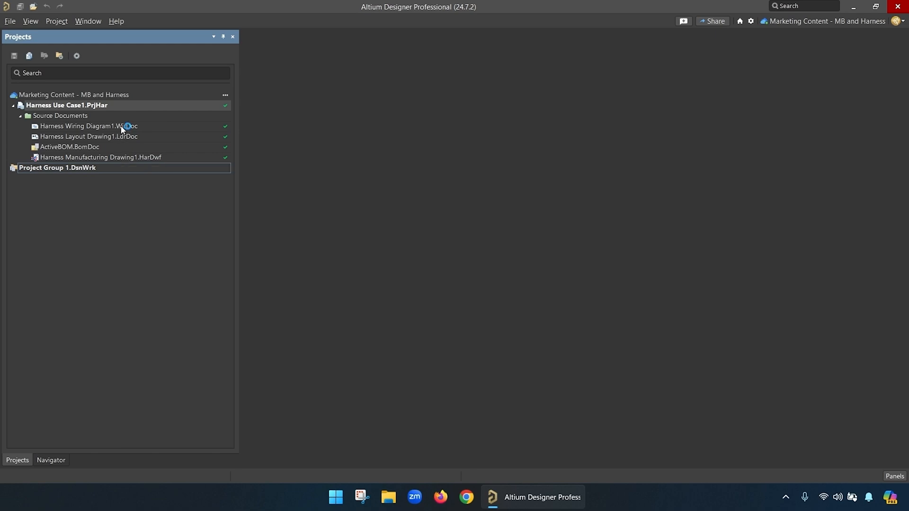
Open Harness Wiring Diagram1 and place connectors, searching the Components library for 'eprb'.
{"action": "double_click", "coordinate": [88, 126]}
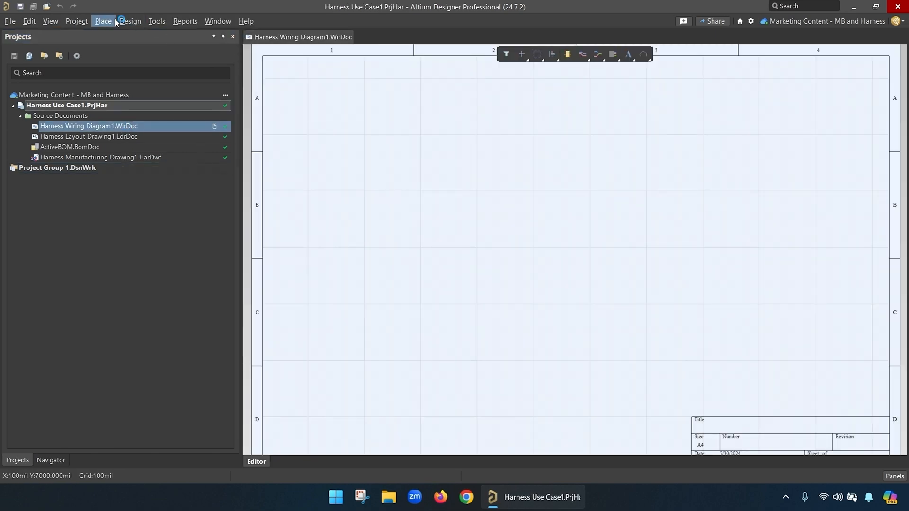
{"action": "left_click", "coordinate": [103, 22]}
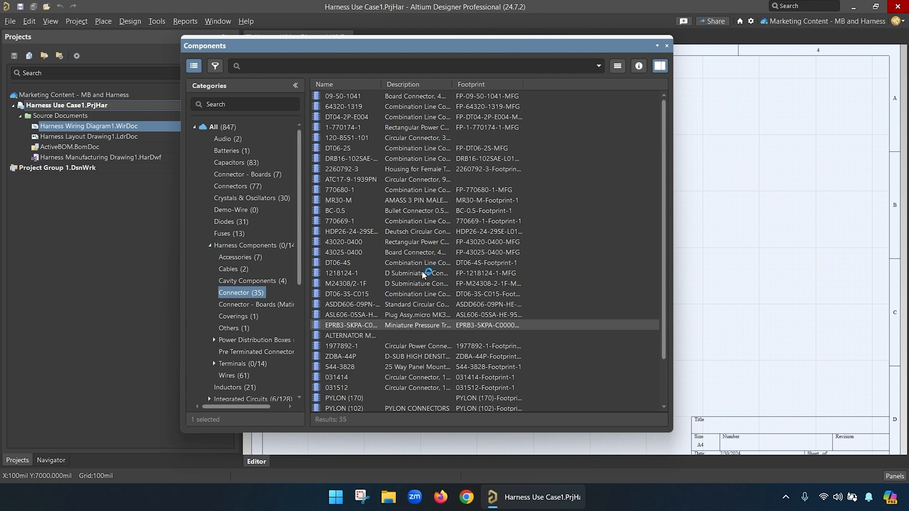
{"action": "mouse_move", "coordinate": [422, 276]}
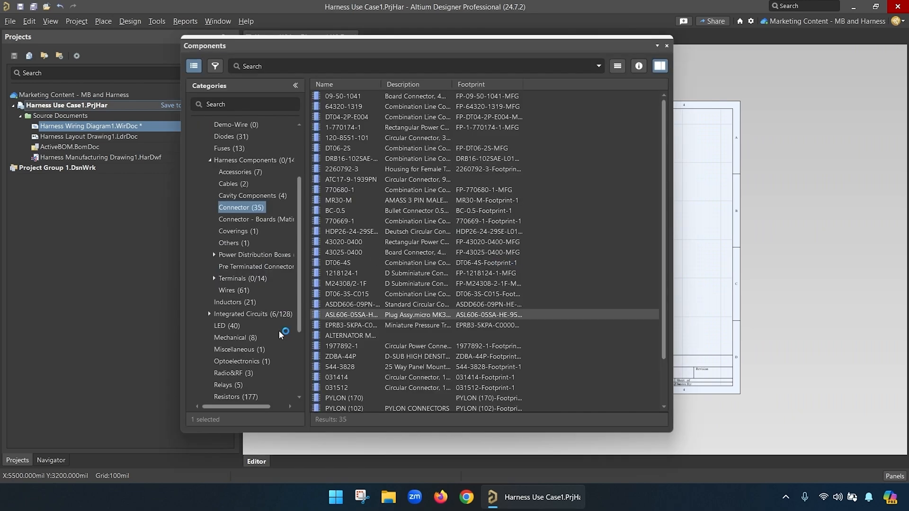
{"action": "left_click", "coordinate": [232, 380]}
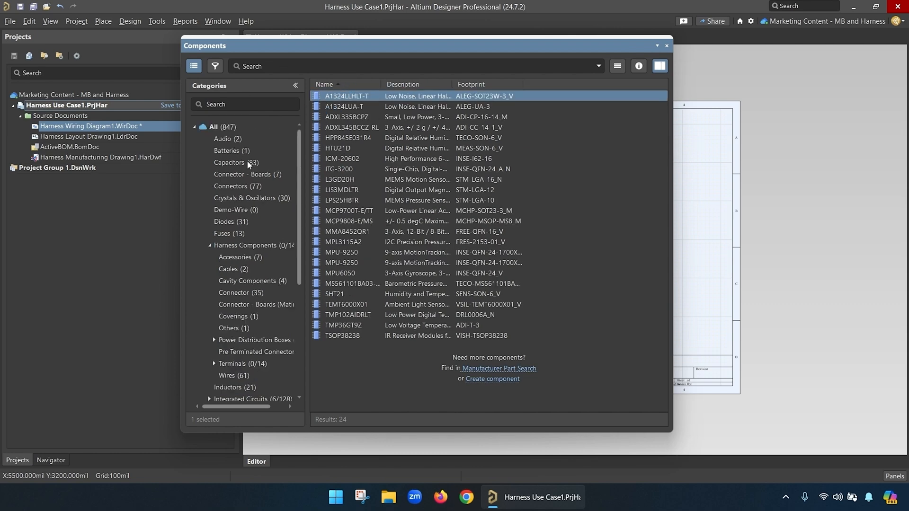
{"action": "type", "text": "eprb"}
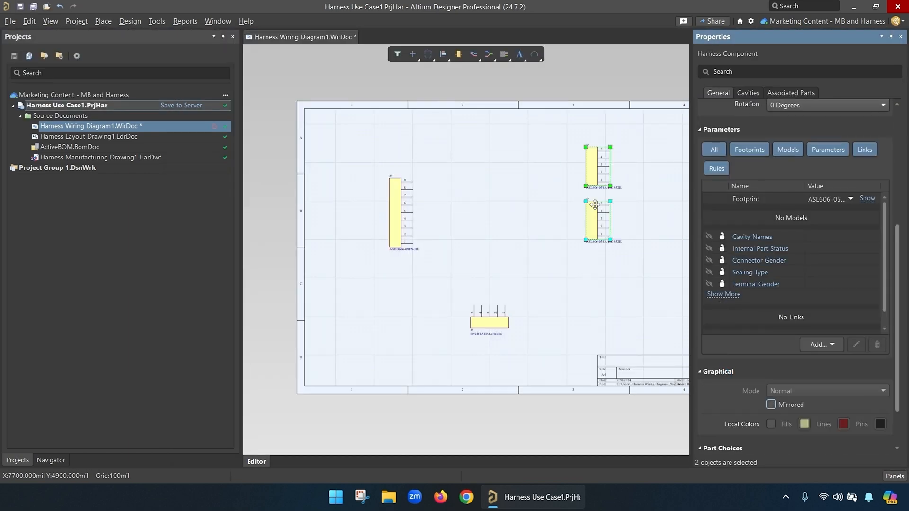
Reposition the connectors and draw a harness wire from J1 pin 1 to J2 pin 1.
{"action": "left_click", "coordinate": [480, 251]}
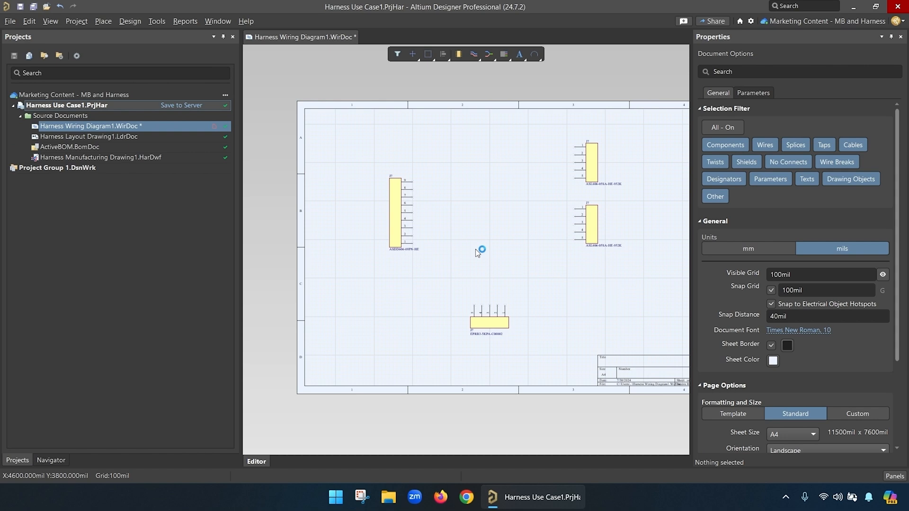
{"action": "left_click", "coordinate": [489, 321]}
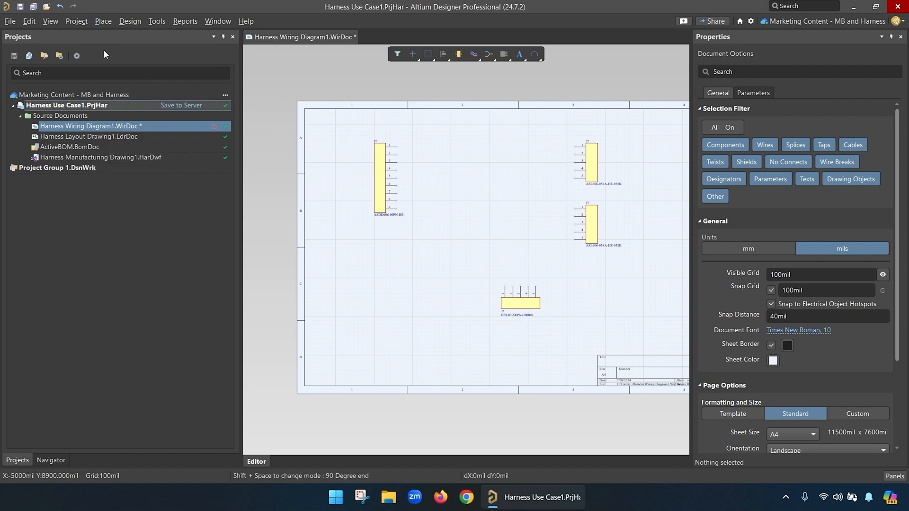
{"action": "left_click_drag", "start_coordinate": [396, 147], "coordinate": [574, 147]}
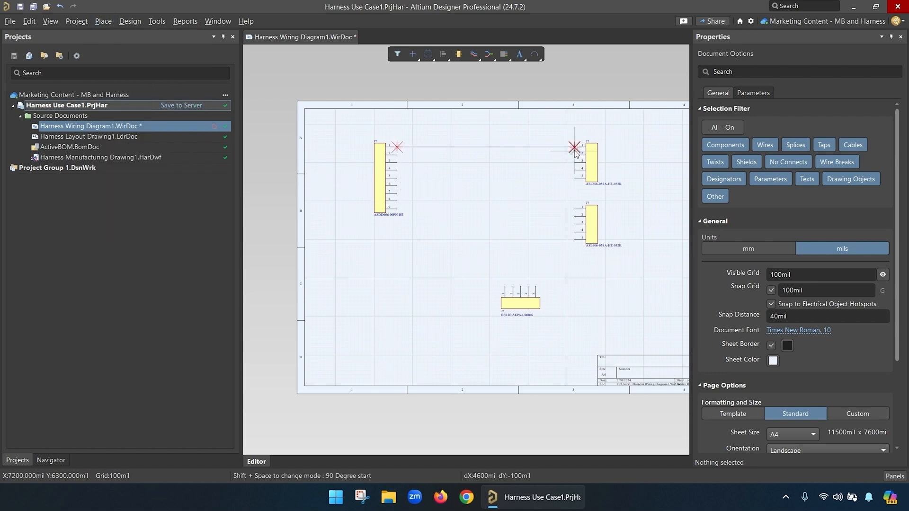
{"action": "left_click", "coordinate": [487, 147]}
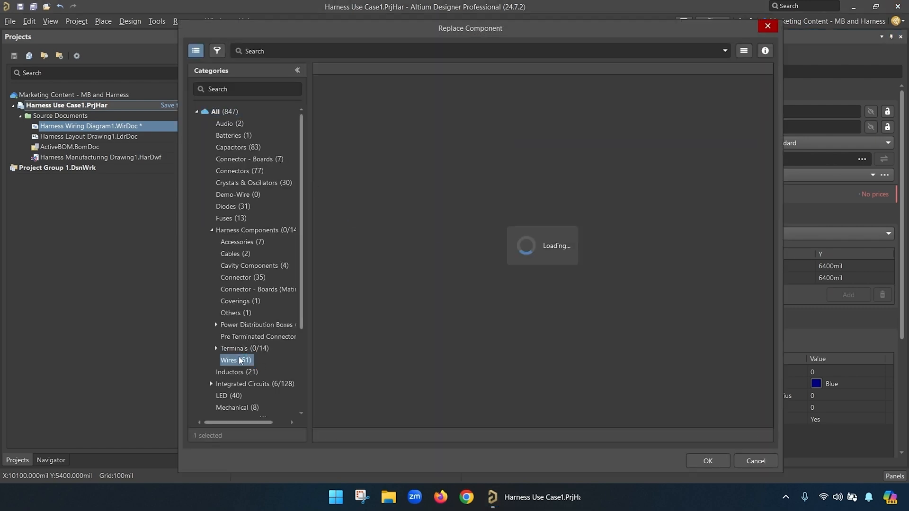
Assign hook-up wire parts, such as red 24 AWG 55PC0111, to the connecting wires.
{"action": "left_click", "coordinate": [228, 360]}
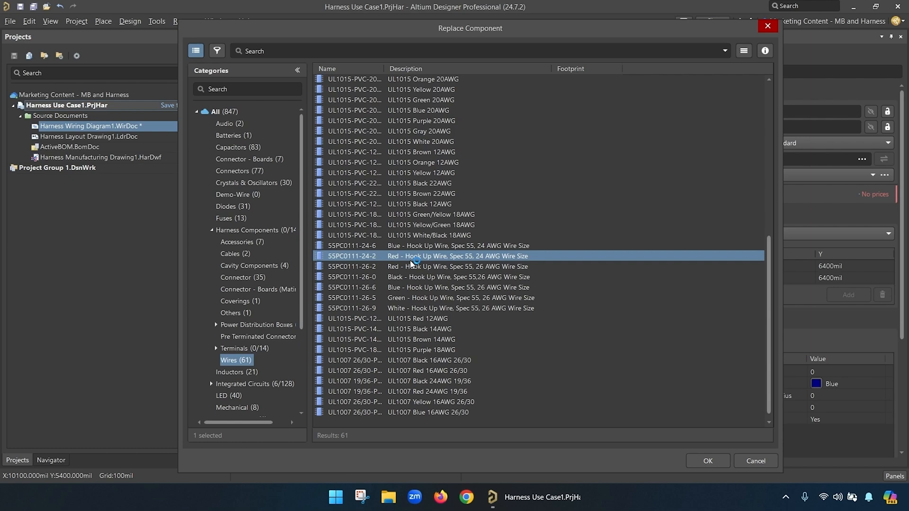
{"action": "left_click", "coordinate": [707, 460]}
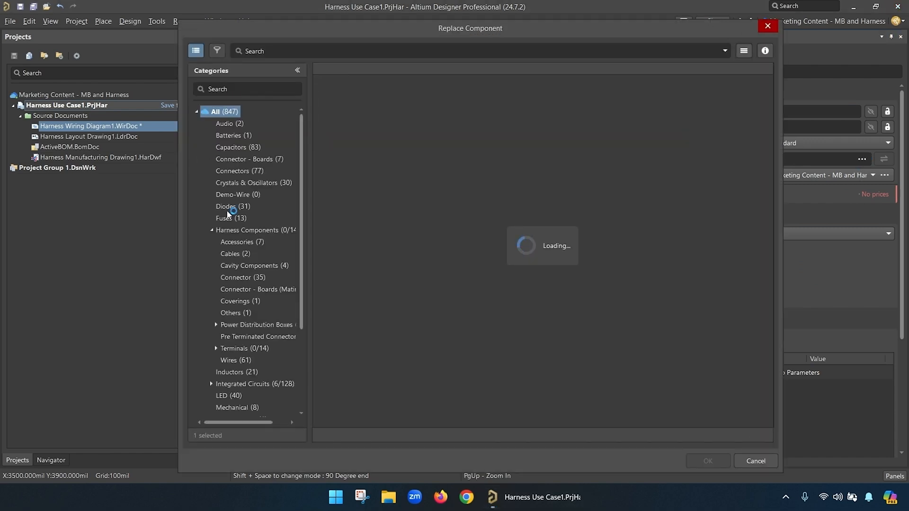
{"action": "left_click", "coordinate": [236, 360]}
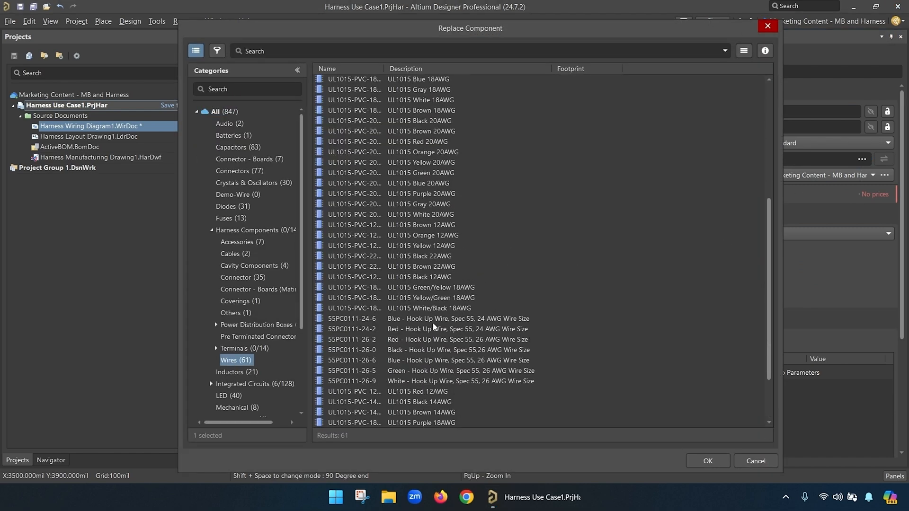
{"action": "left_click", "coordinate": [707, 461]}
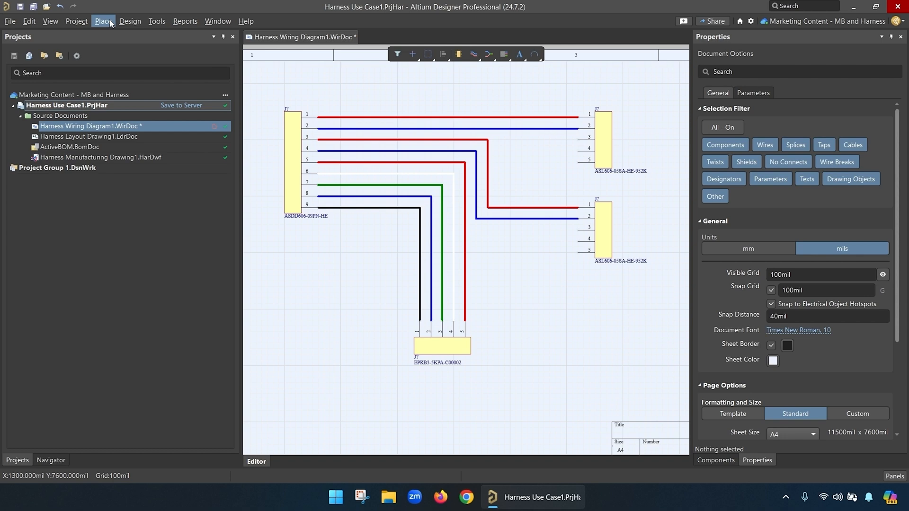
Place a twist across the top red and blue wires, resized to 500mil.
{"action": "left_click", "coordinate": [104, 21]}
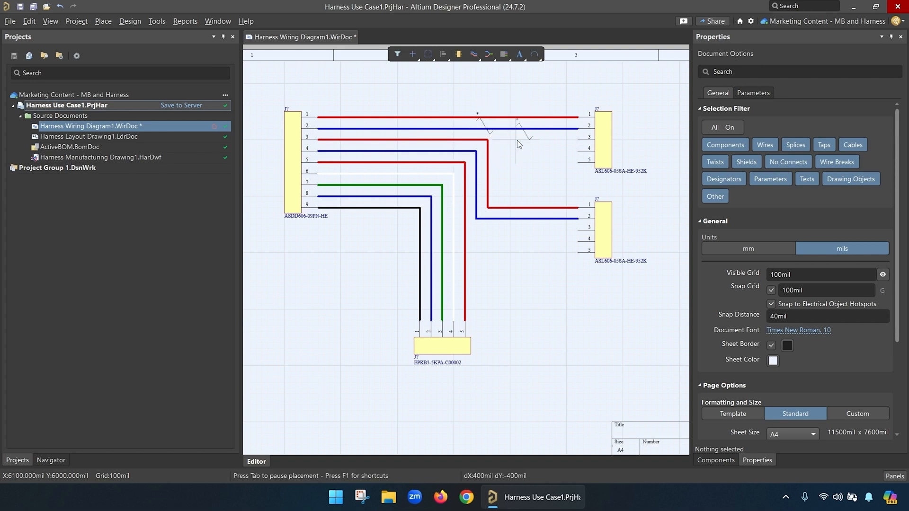
{"action": "left_click", "coordinate": [490, 123]}
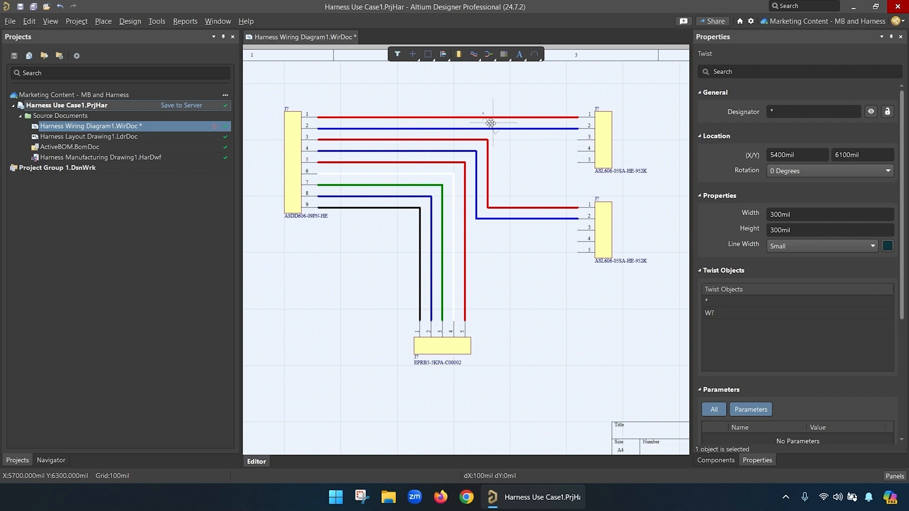
{"action": "left_click_drag", "start_coordinate": [490, 123], "coordinate": [507, 128]}
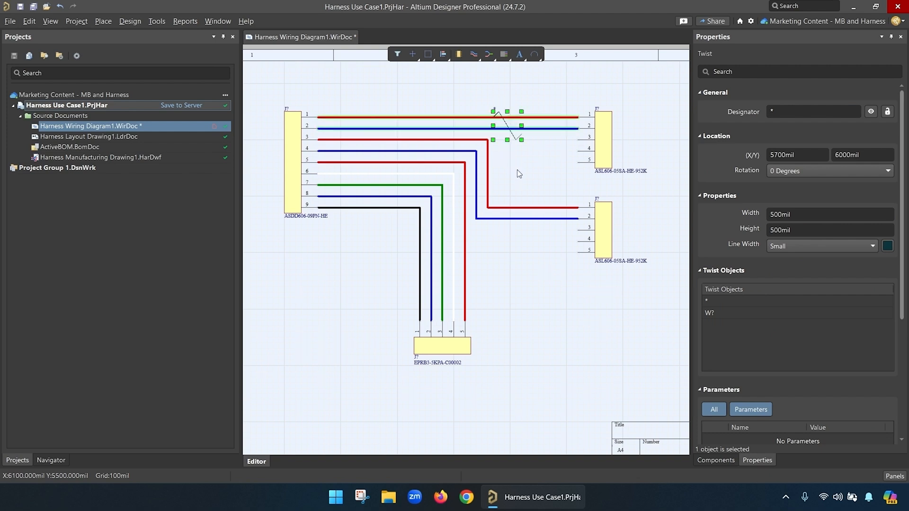
{"action": "left_click", "coordinate": [102, 21]}
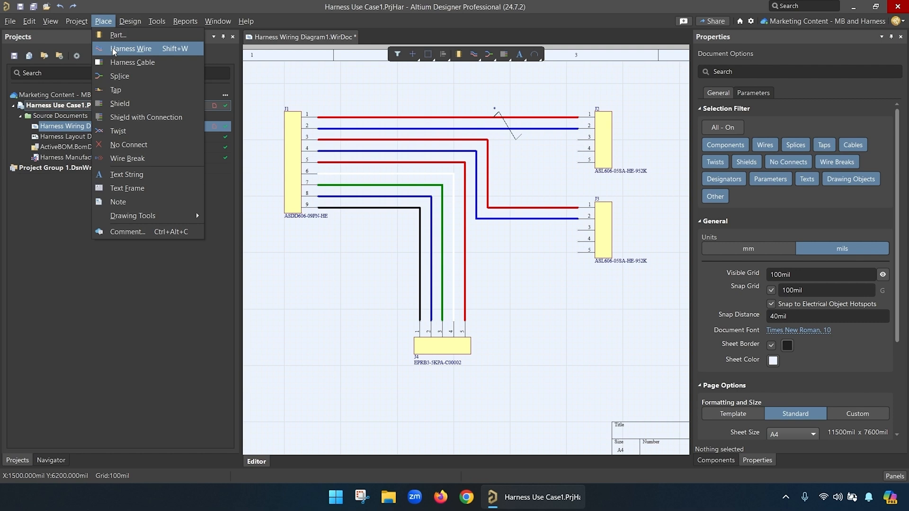
Place a second twist and set the twist designators to TP1 and TP2.
{"action": "left_click", "coordinate": [131, 48]}
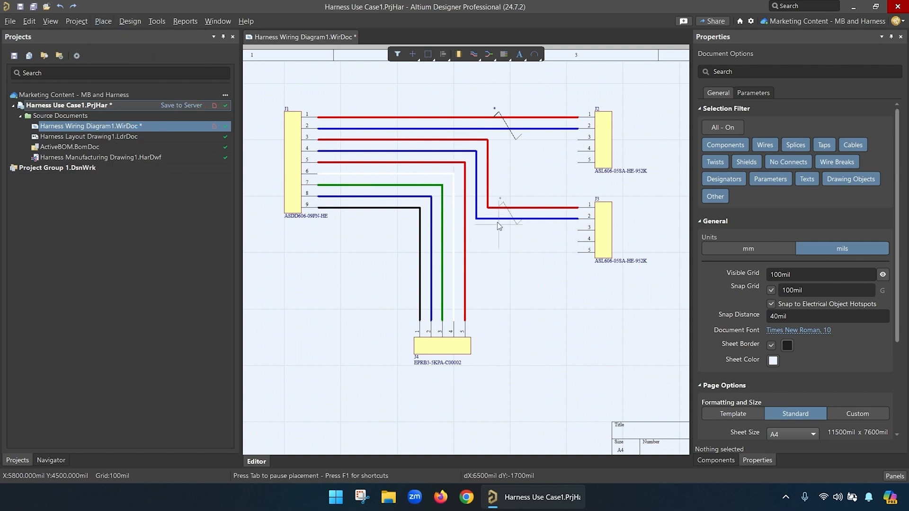
{"action": "mouse_move", "coordinate": [514, 216]}
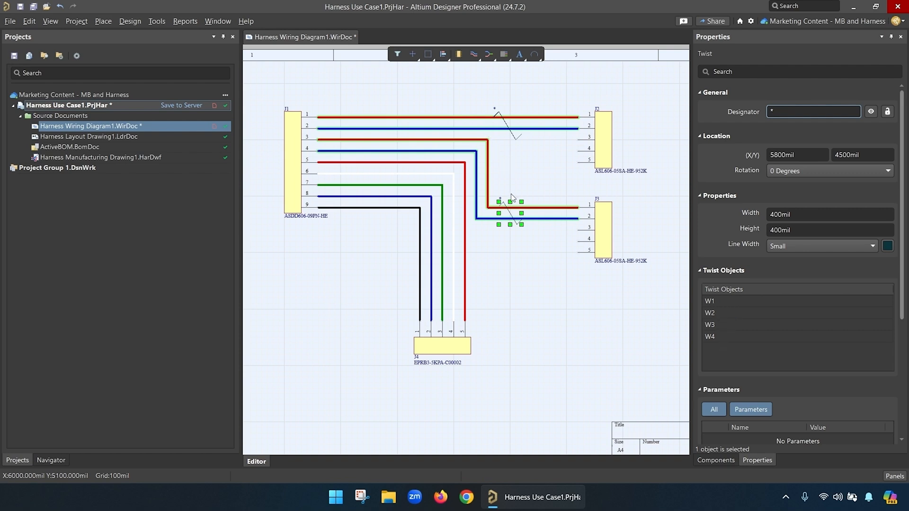
{"action": "type", "text": "T"}
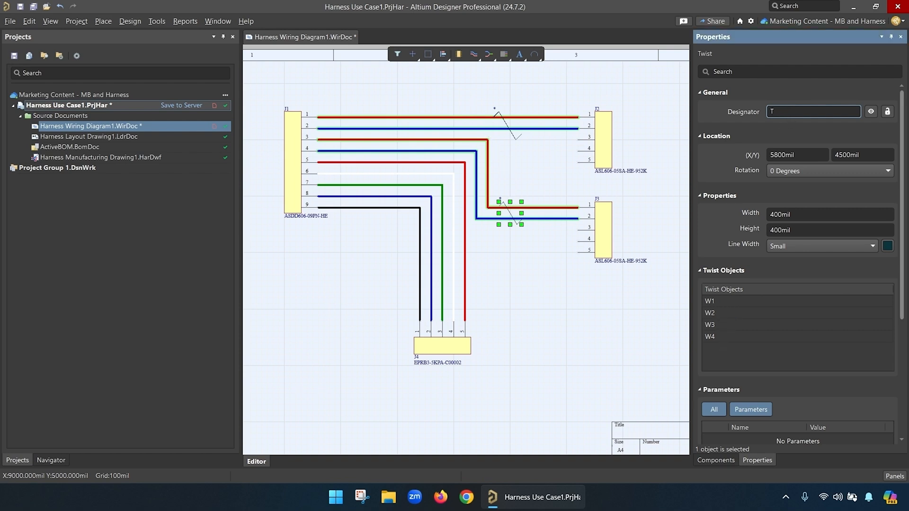
{"action": "type", "text": "TP2"}
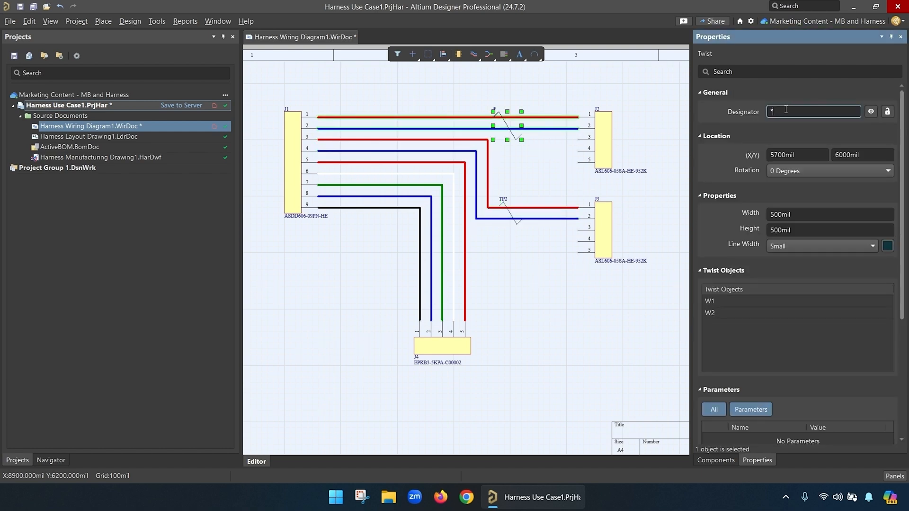
{"action": "type", "text": "TP1"}
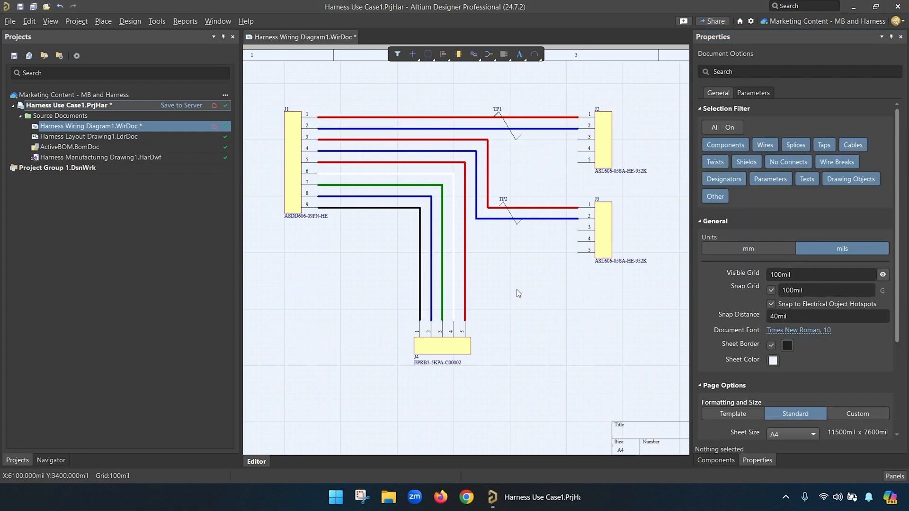
{"action": "left_click", "coordinate": [102, 21]}
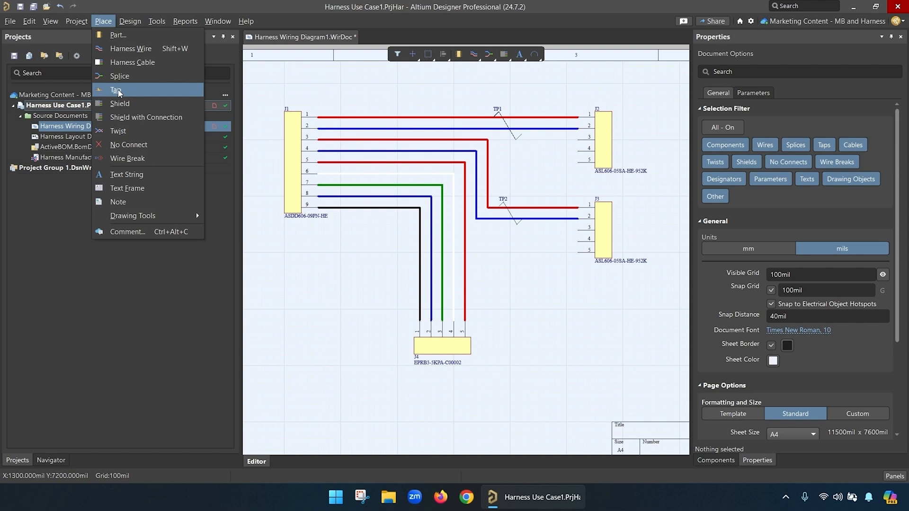
Drop a tap on the blue wire into J3 and start a harness wire from it.
{"action": "left_click", "coordinate": [116, 90]}
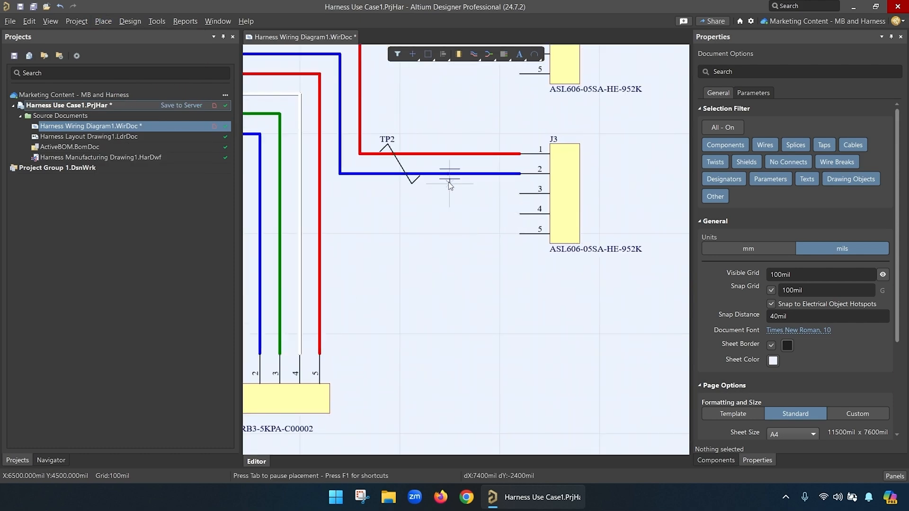
{"action": "left_click", "coordinate": [449, 174]}
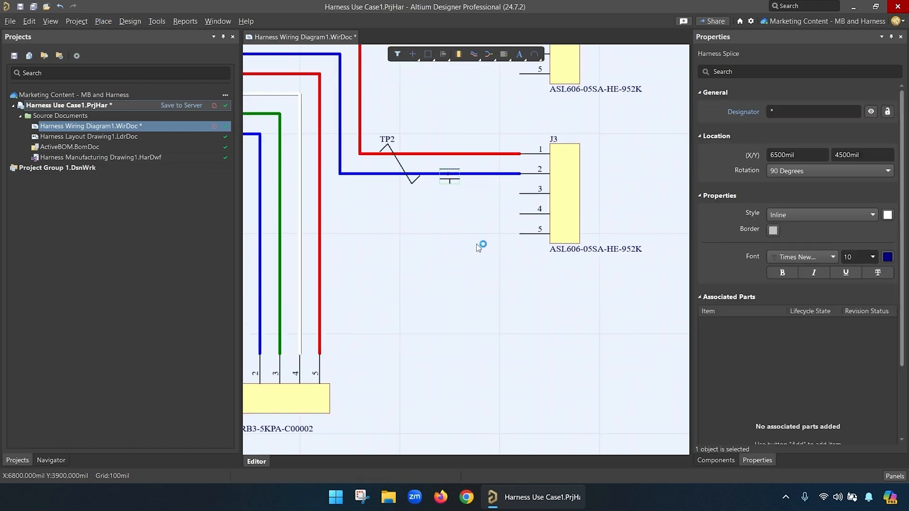
{"action": "mouse_move", "coordinate": [255, 62]}
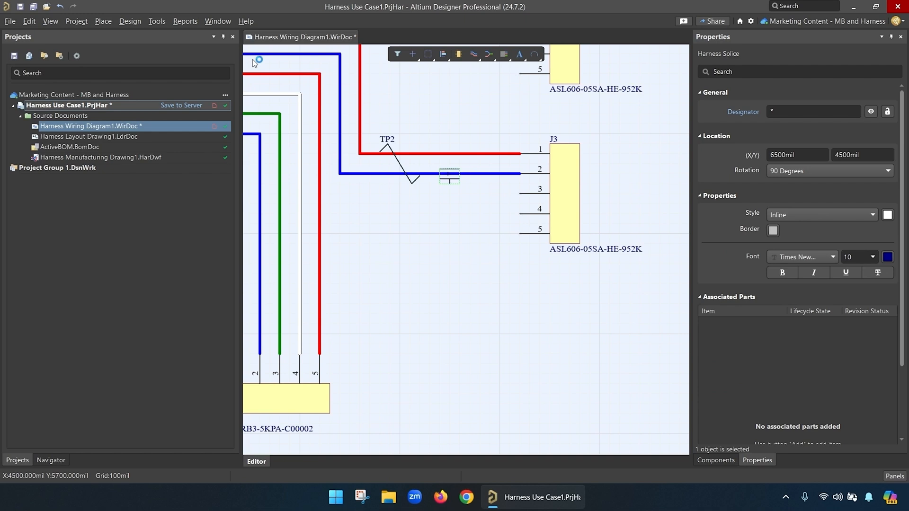
{"action": "left_click", "coordinate": [103, 21]}
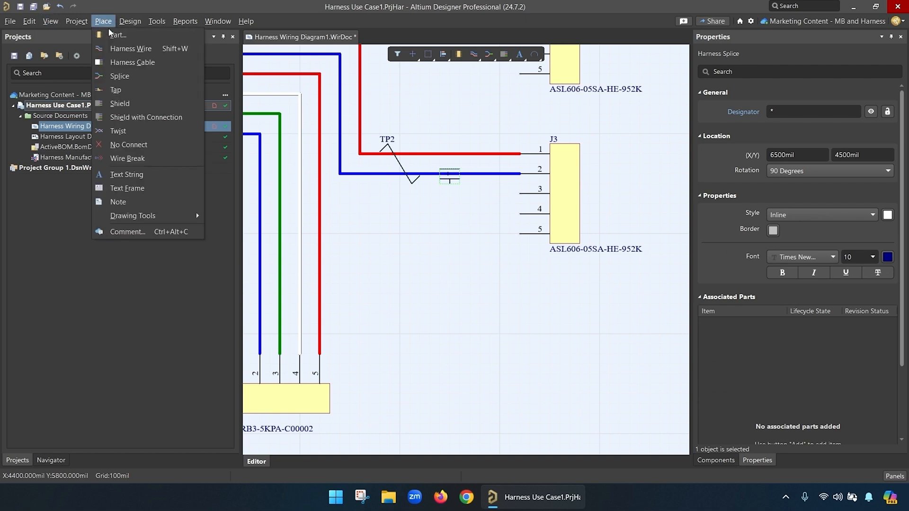
{"action": "left_click", "coordinate": [119, 76]}
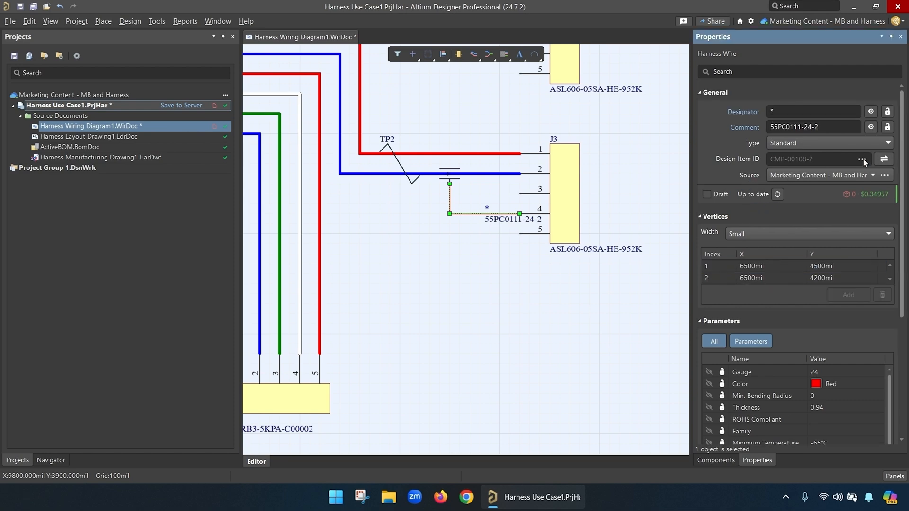
Replace the tap wire's part with 55PC0111-26-6 and set its designator to W?
{"action": "left_click", "coordinate": [863, 159]}
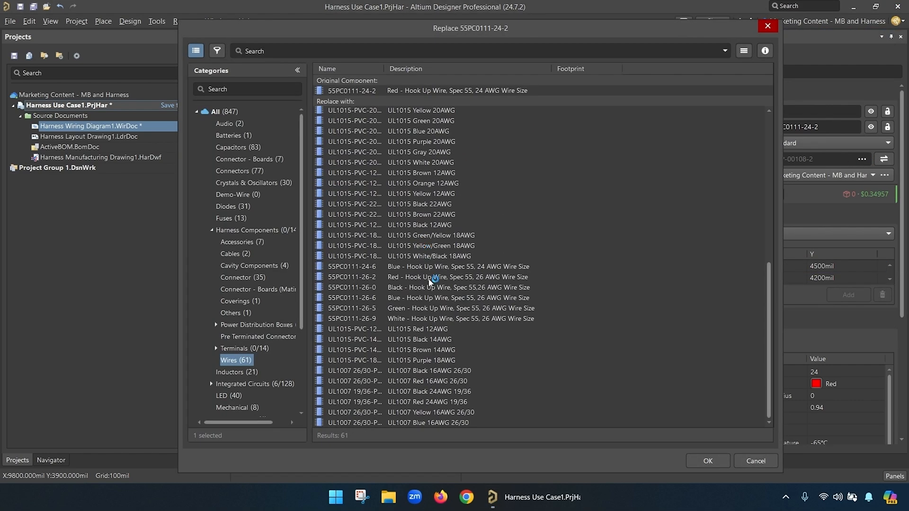
{"action": "left_click", "coordinate": [708, 461]}
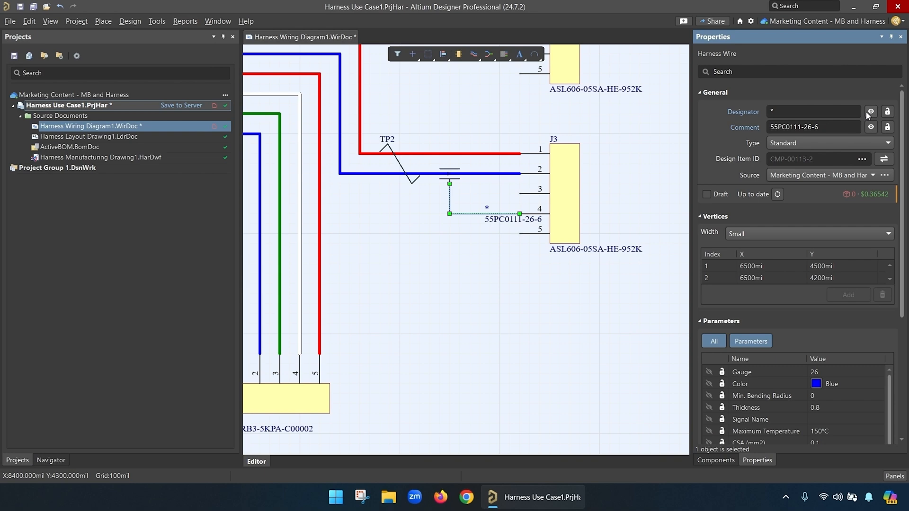
{"action": "type", "text": "W?"}
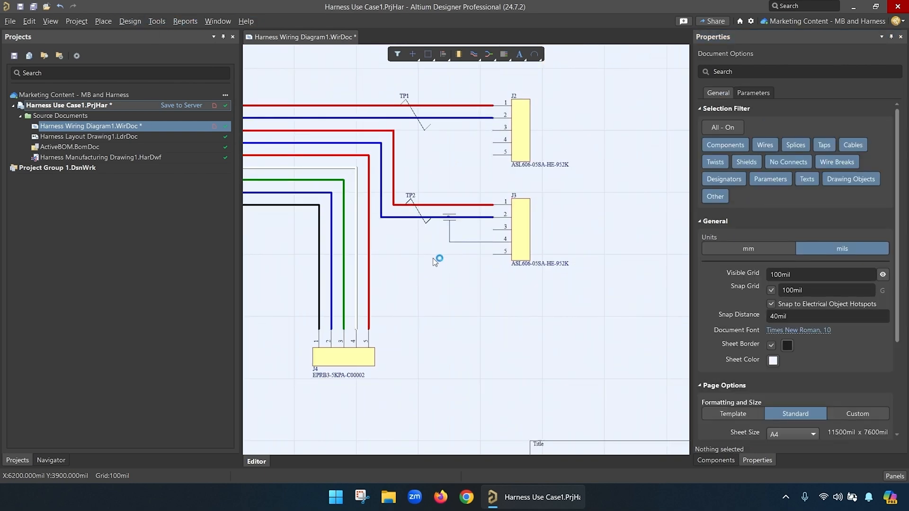
Place shield SLD1 around J2's wires, with drain wire W1 to J2 pin 5.
{"action": "left_click", "coordinate": [103, 21]}
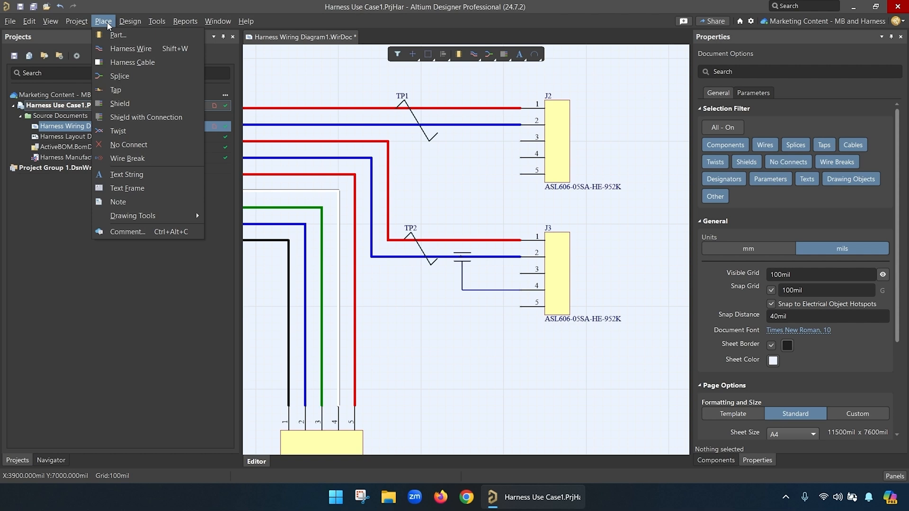
{"action": "left_click", "coordinate": [119, 76]}
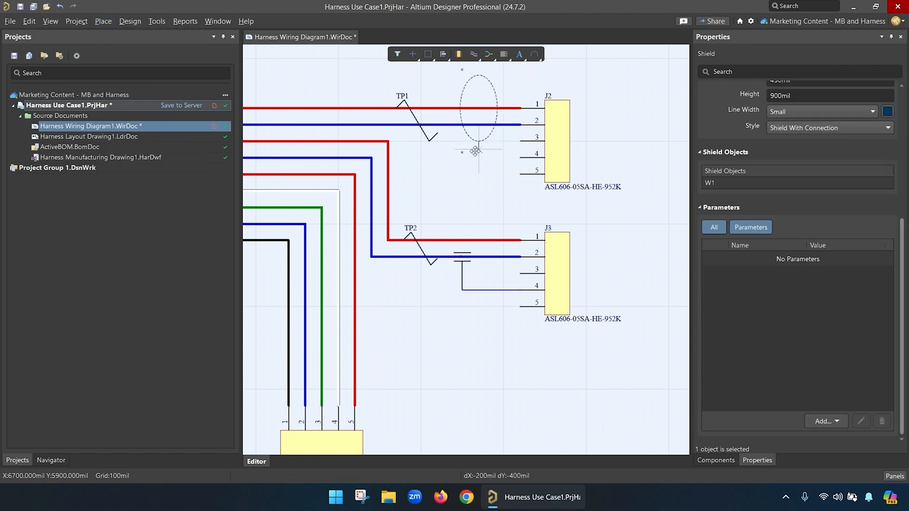
{"action": "left_click", "coordinate": [480, 206]}
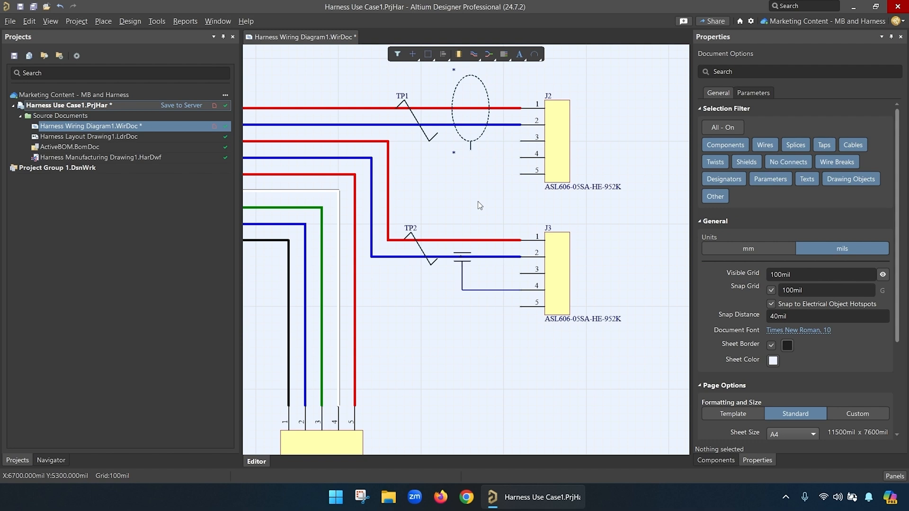
{"action": "mouse_move", "coordinate": [436, 183]}
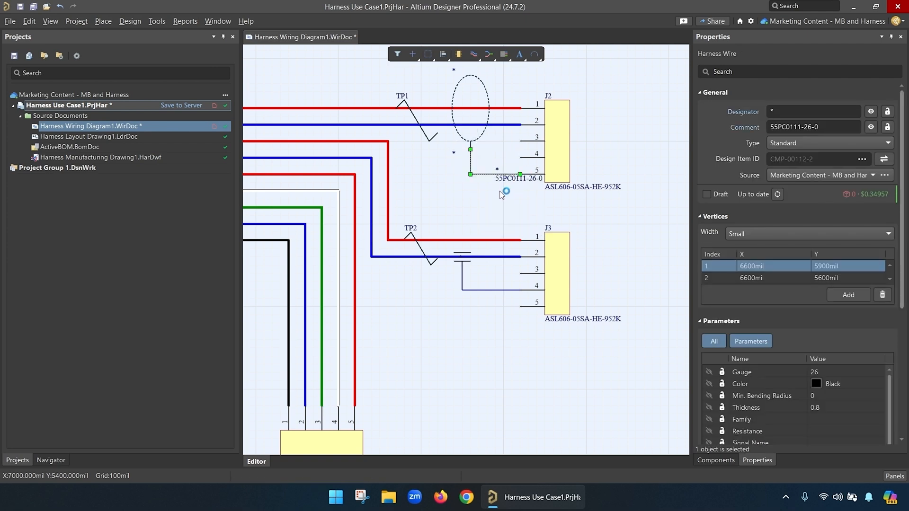
{"action": "type", "text": "W1"}
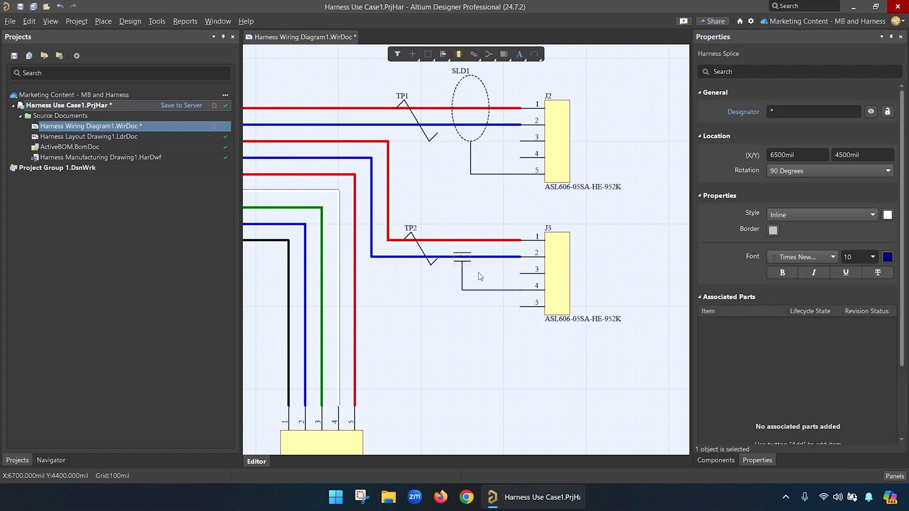
Set the tap's designator to TAP? and associate part 222D921-25-0.
{"action": "left_click", "coordinate": [813, 112]}
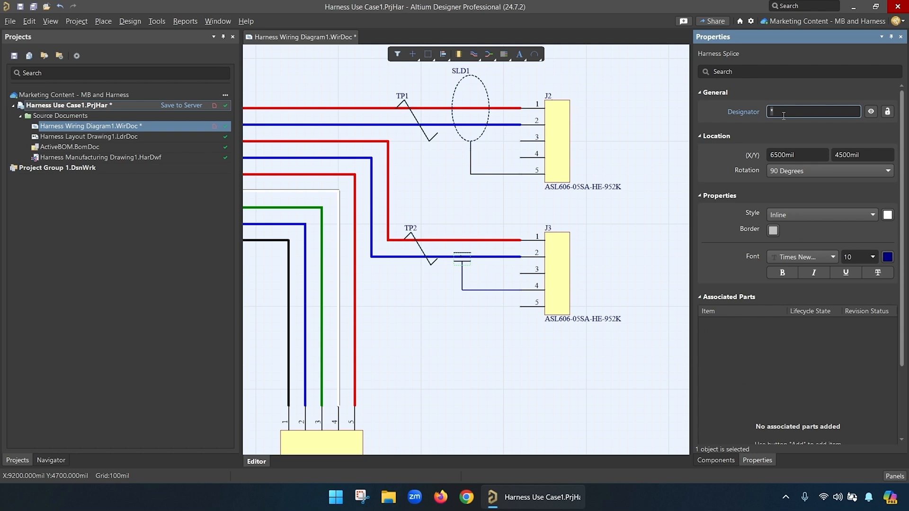
{"action": "type", "text": "TAP?"}
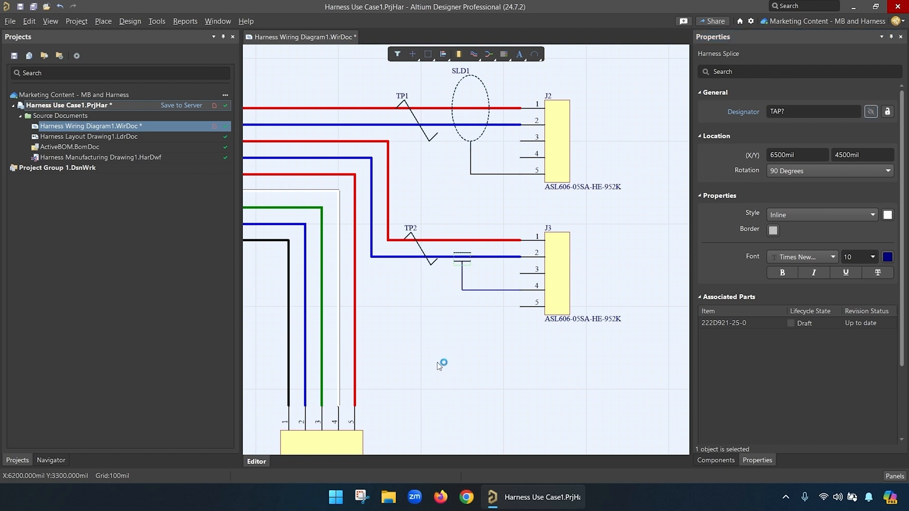
{"action": "left_click", "coordinate": [543, 273]}
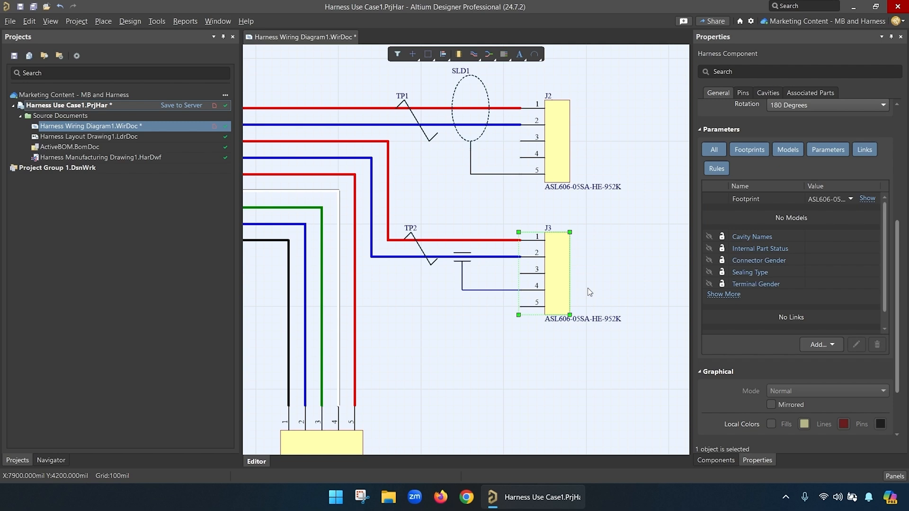
Add a crimp terminal part to J3's pin 4 cavity, giving it cavity 604935.
{"action": "left_click", "coordinate": [766, 93]}
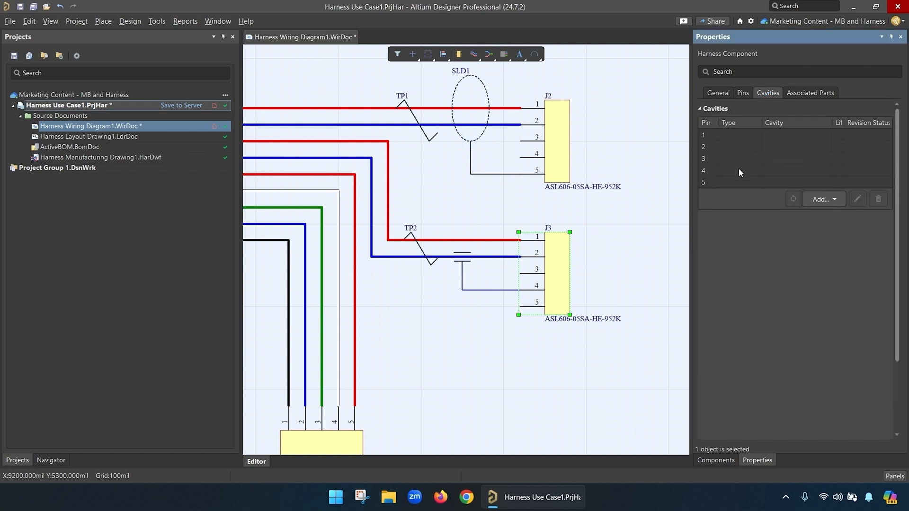
{"action": "left_click", "coordinate": [740, 170]}
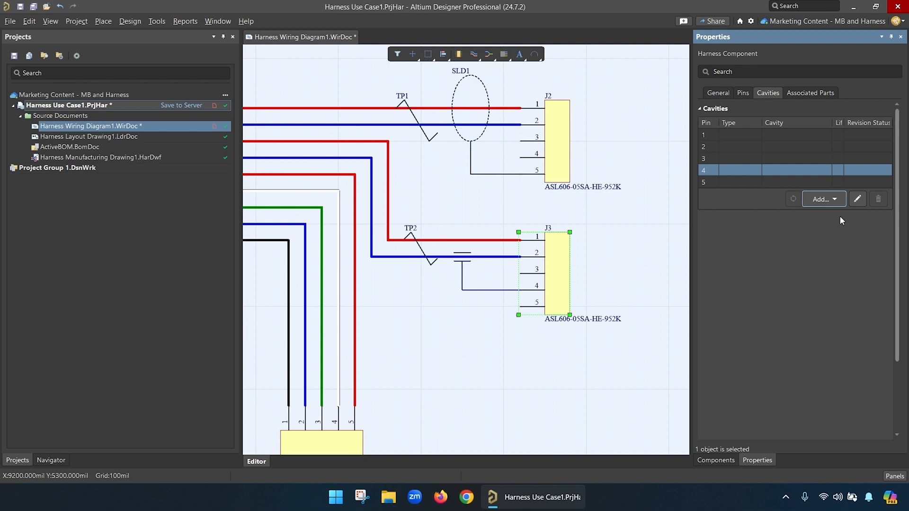
{"action": "left_click", "coordinate": [819, 199]}
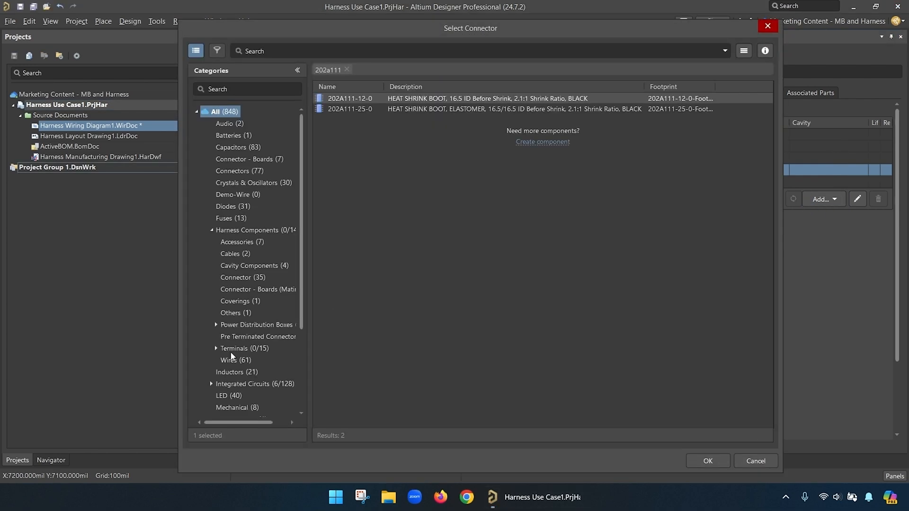
{"action": "left_click", "coordinate": [707, 461]}
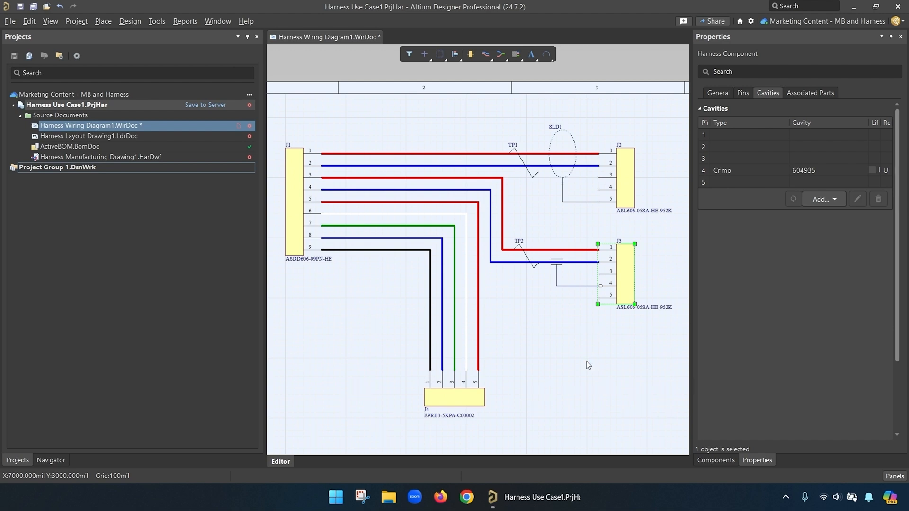
{"action": "double_click", "coordinate": [88, 136]}
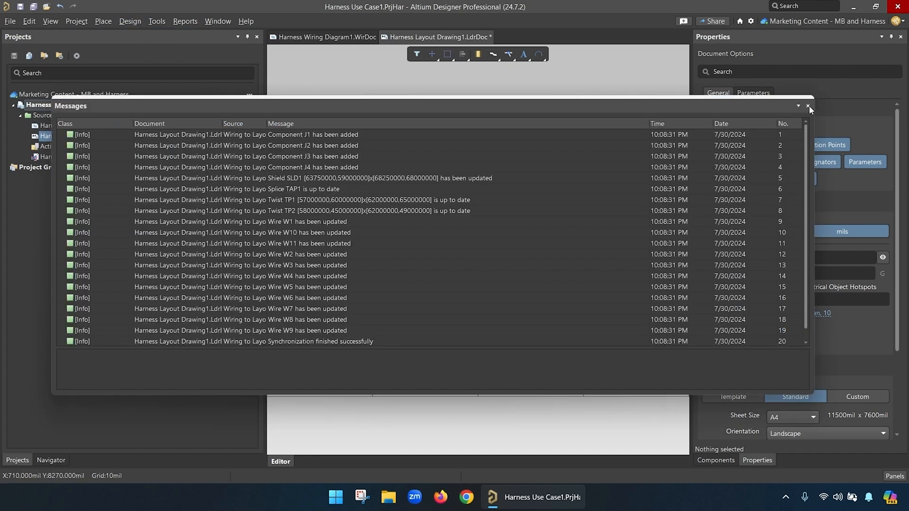
Close the synchronization Messages after connectors J1–J4 sync into the layout drawing.
{"action": "left_click", "coordinate": [809, 106]}
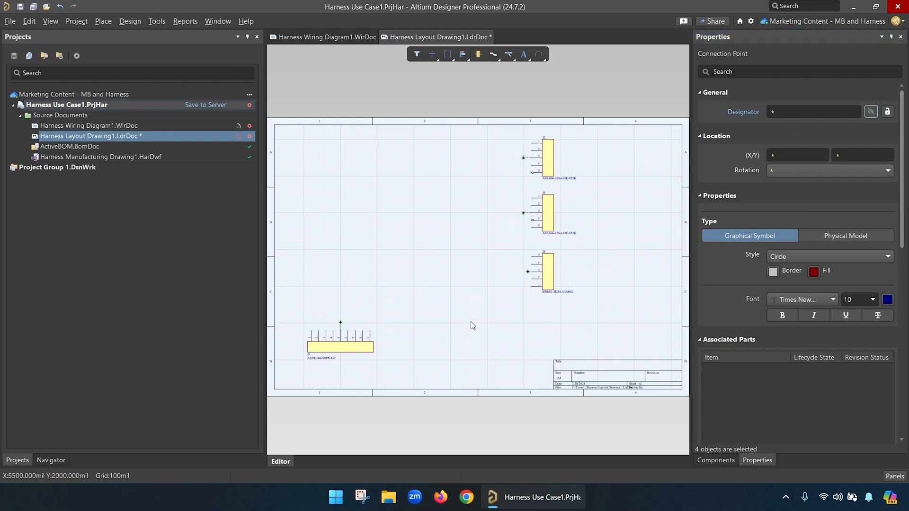
Draw medium-weight bundles from J1 via a branch point to J2–J4, hiding designators, length 300mil.
{"action": "left_click", "coordinate": [415, 316]}
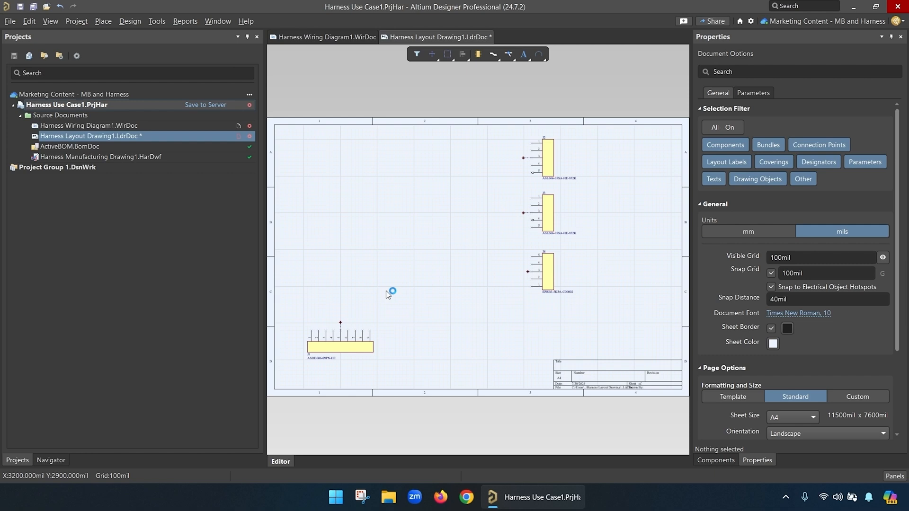
{"action": "left_click", "coordinate": [103, 21]}
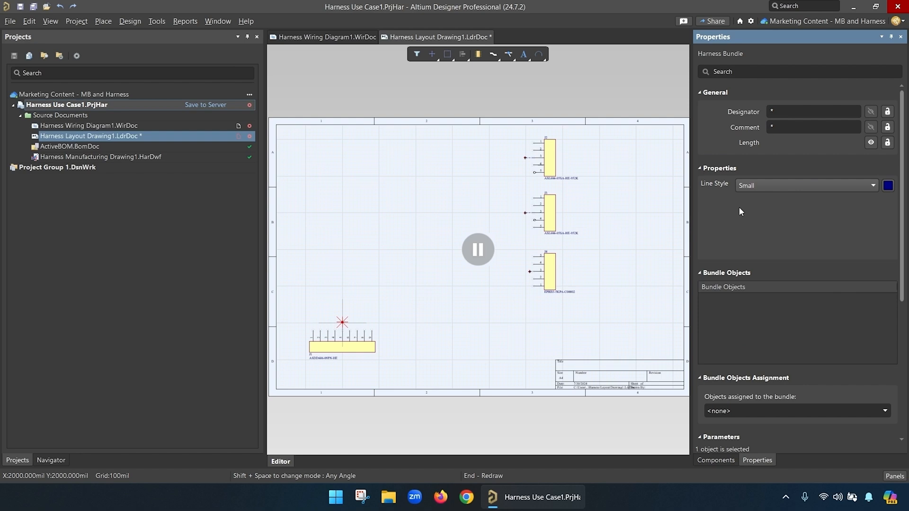
{"action": "left_click", "coordinate": [805, 185]}
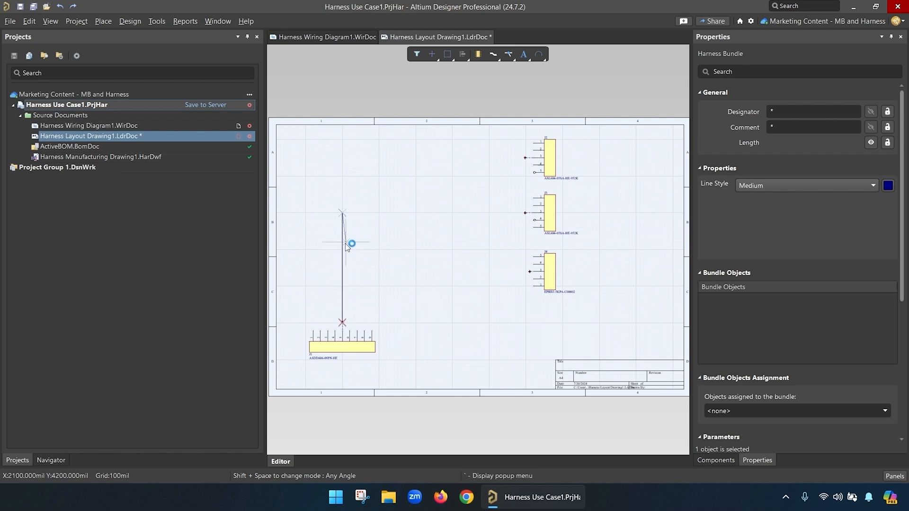
{"action": "left_click", "coordinate": [423, 215]}
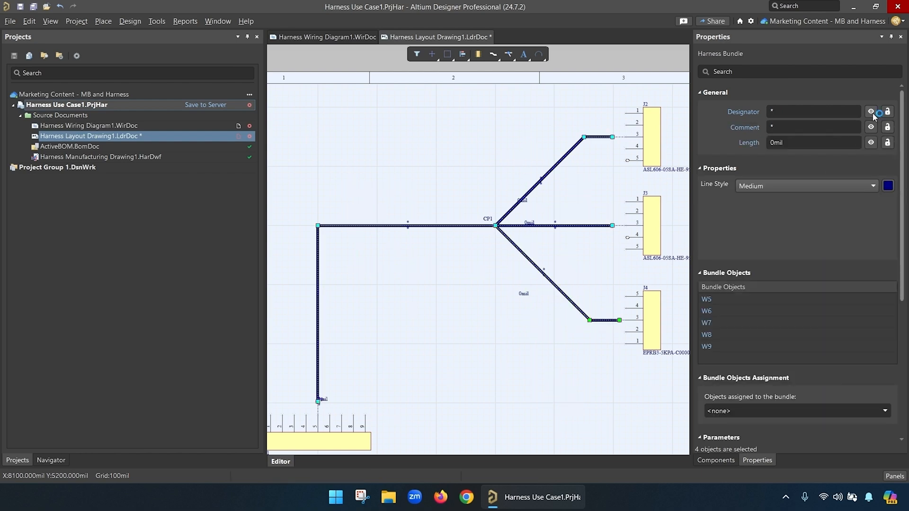
{"action": "left_click", "coordinate": [871, 111]}
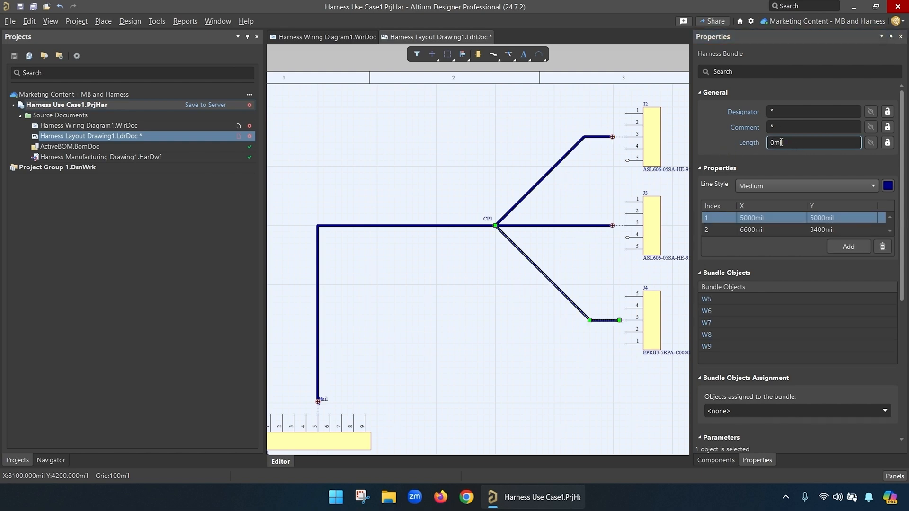
{"action": "type", "text": "300mil"}
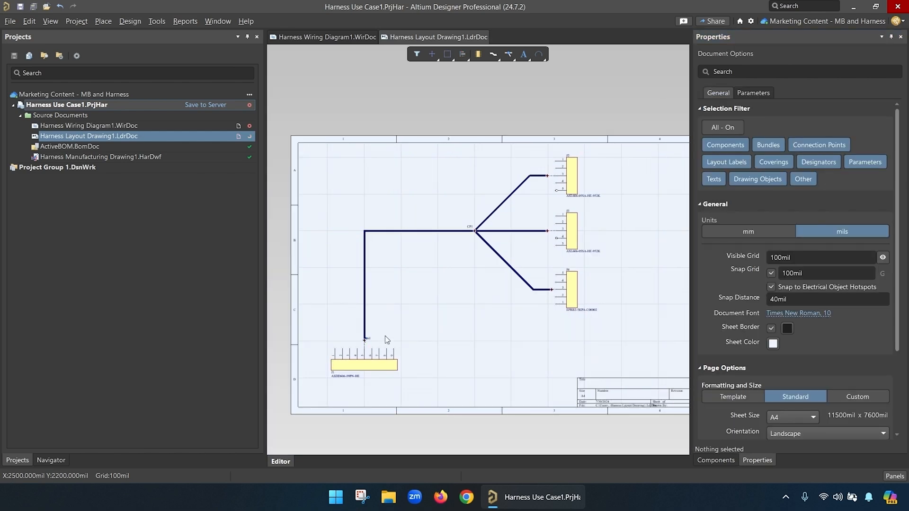
Show J1 as a physical model rotated 90 degrees, with a second top view beside it.
{"action": "left_click", "coordinate": [364, 364]}
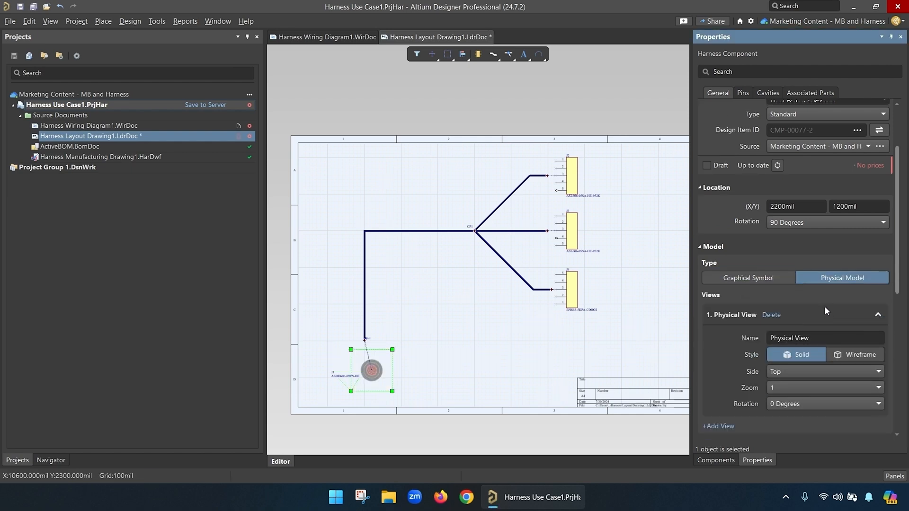
{"action": "mouse_move", "coordinate": [823, 312]}
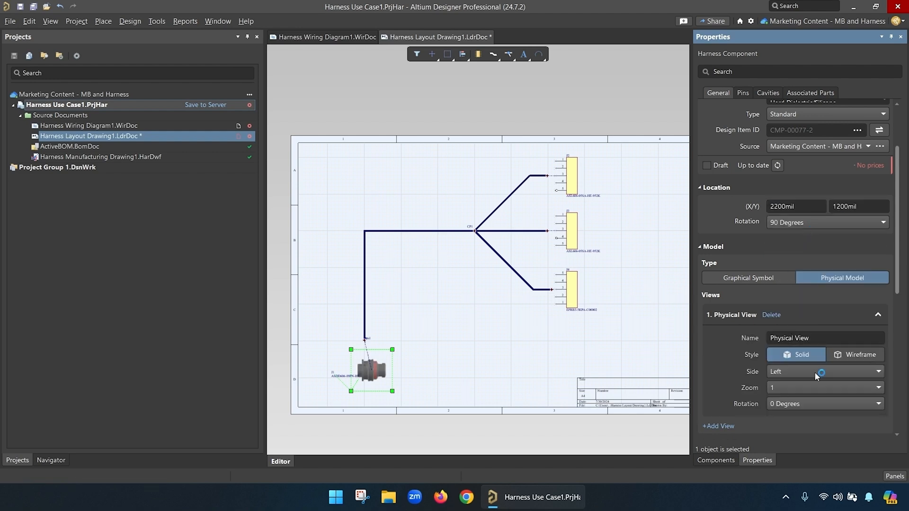
{"action": "left_click", "coordinate": [824, 404]}
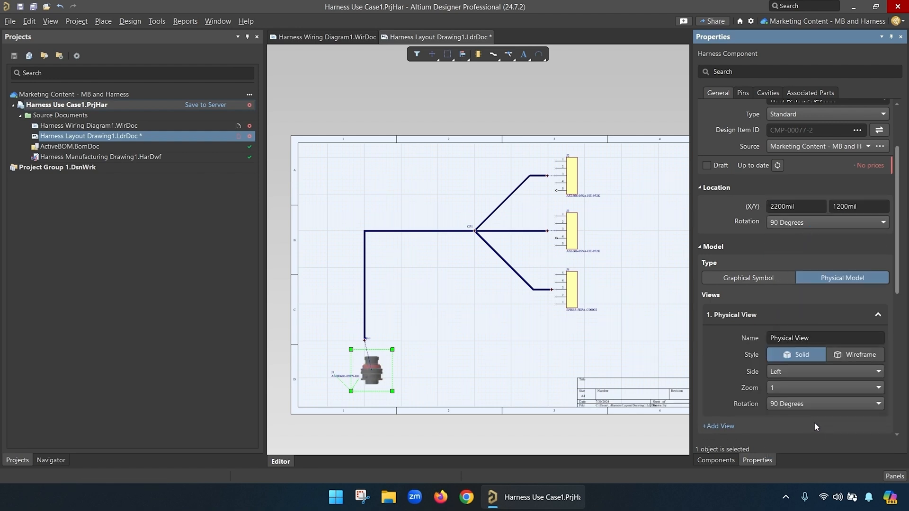
{"action": "left_click", "coordinate": [718, 426]}
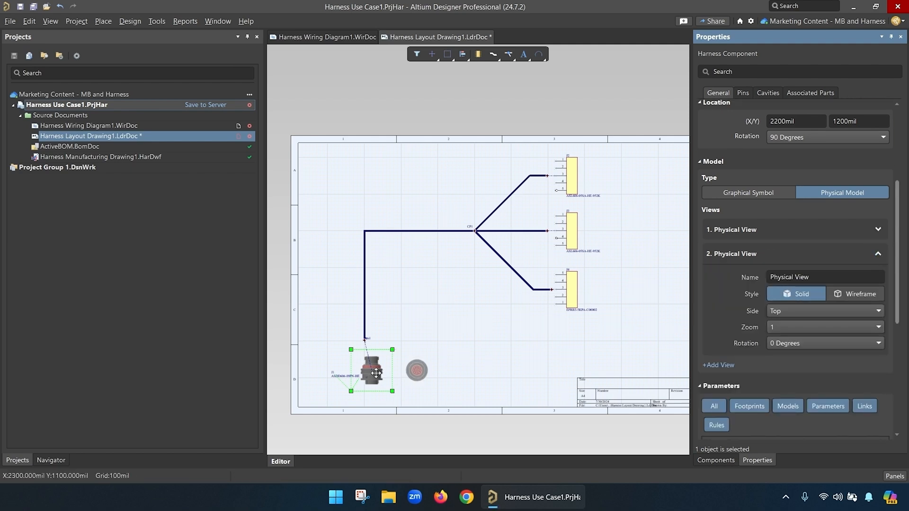
{"action": "left_click_drag", "start_coordinate": [374, 371], "coordinate": [364, 354]}
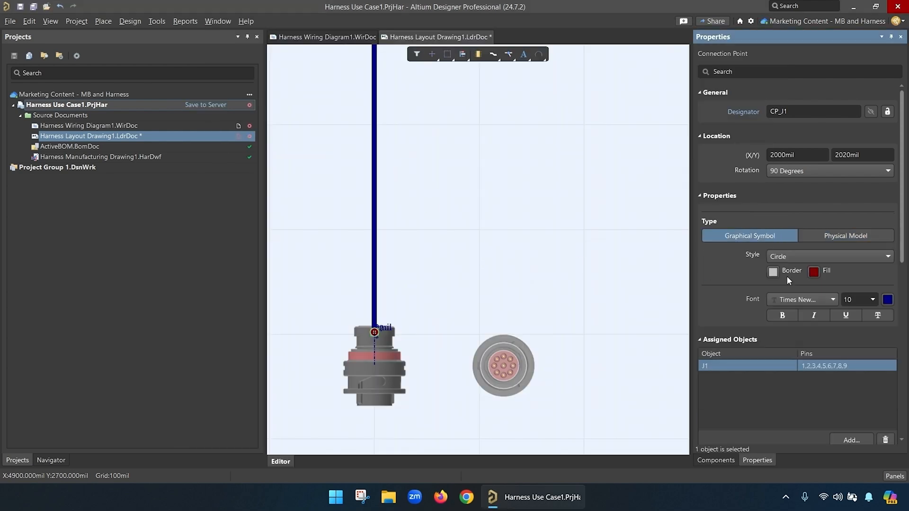
Display connection point CP_J1 as physical part 202A111-25-0 in side view.
{"action": "left_click", "coordinate": [844, 236]}
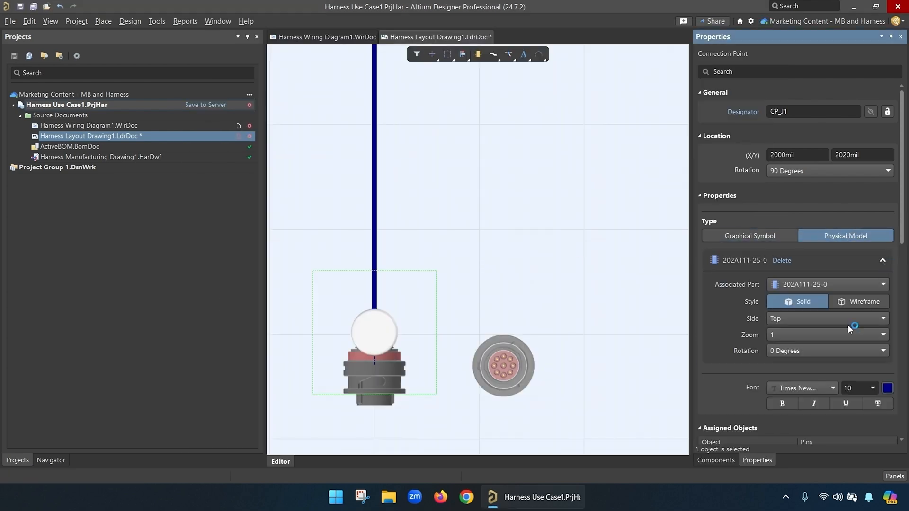
{"action": "left_click", "coordinate": [826, 318]}
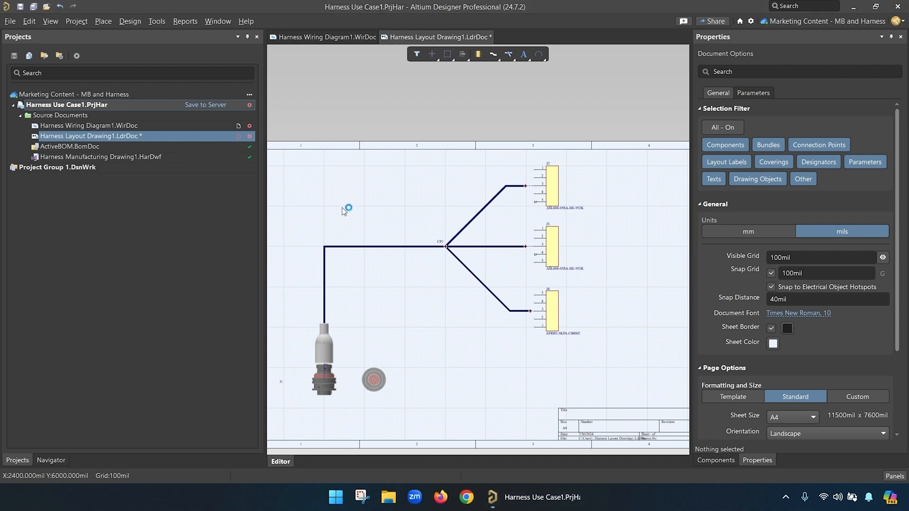
{"action": "mouse_move", "coordinate": [436, 207]}
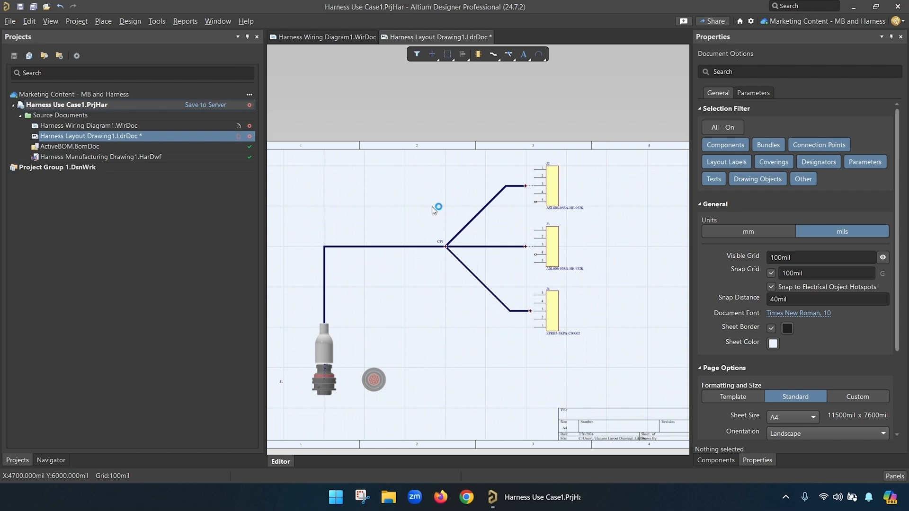
Place a layout label reading 'ALU001 - Harness Demo' on the vertical bundle.
{"action": "left_click", "coordinate": [445, 241]}
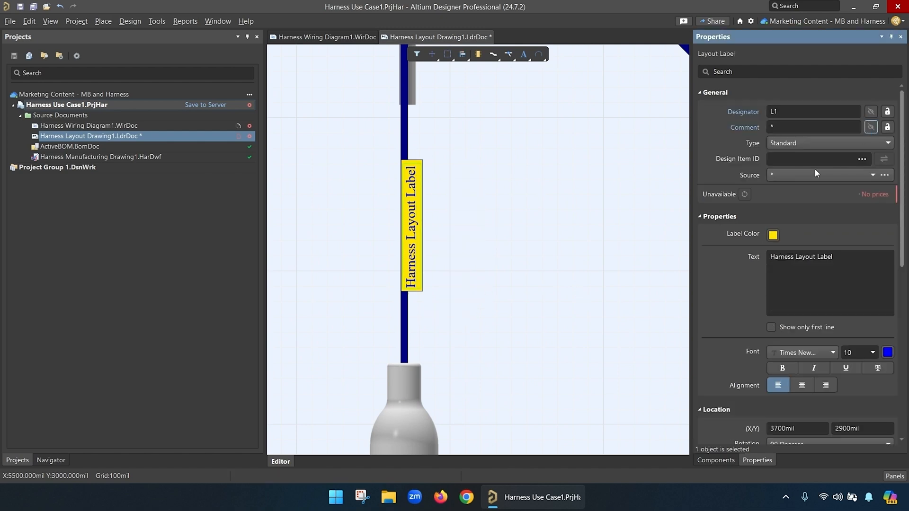
{"action": "type", "text": "ALU001 - Harness Demo"}
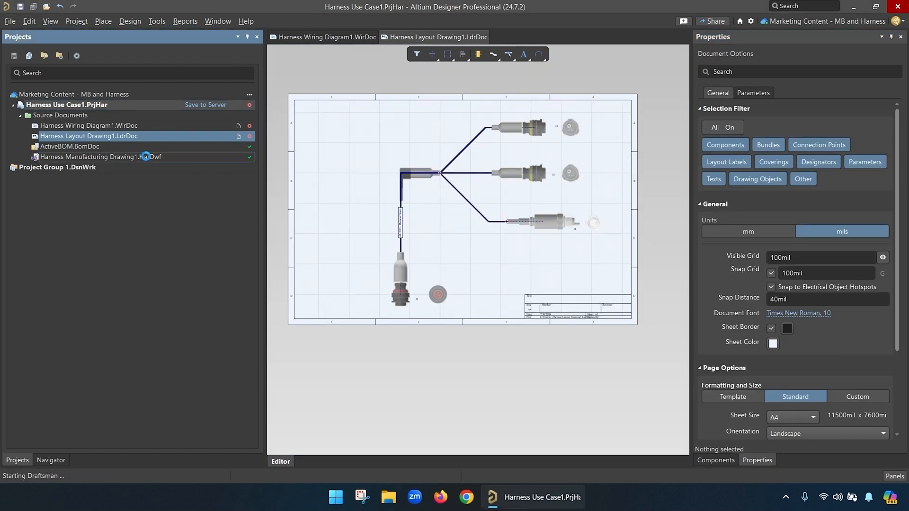
Open the HarDwf drawing, place a Wiring Diagram View, then a Layout Drawing View upper right.
{"action": "double_click", "coordinate": [99, 157]}
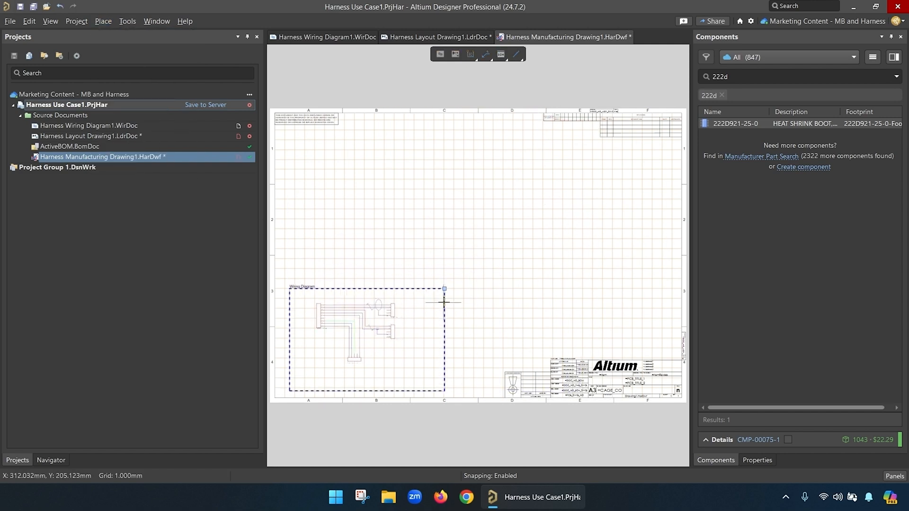
{"action": "left_click", "coordinate": [103, 21]}
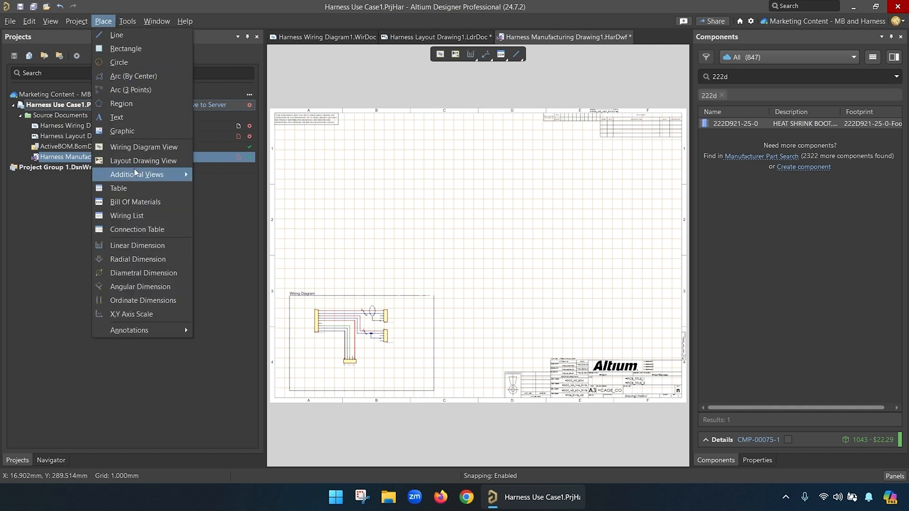
{"action": "left_click", "coordinate": [143, 161]}
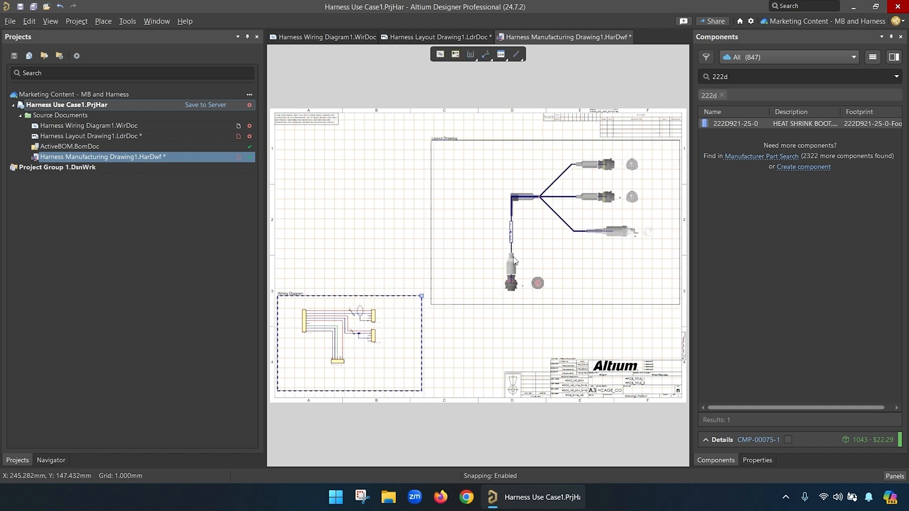
Place a bill of materials table below the layout view and start linear bundle dimensions.
{"action": "left_click", "coordinate": [103, 21]}
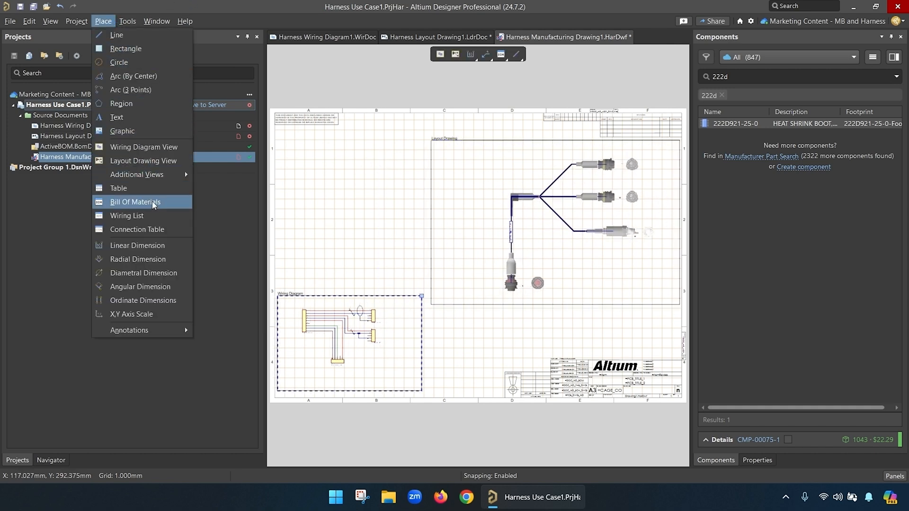
{"action": "left_click", "coordinate": [135, 201]}
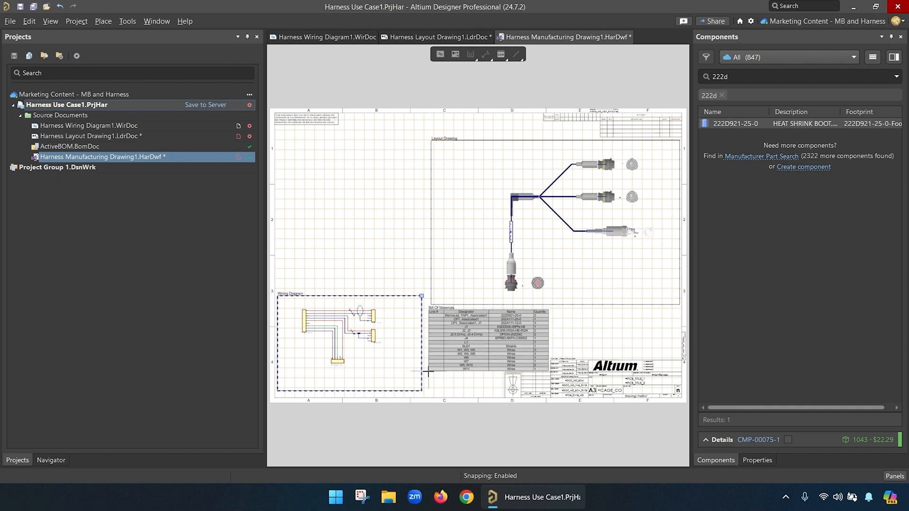
{"action": "left_click", "coordinate": [488, 341]}
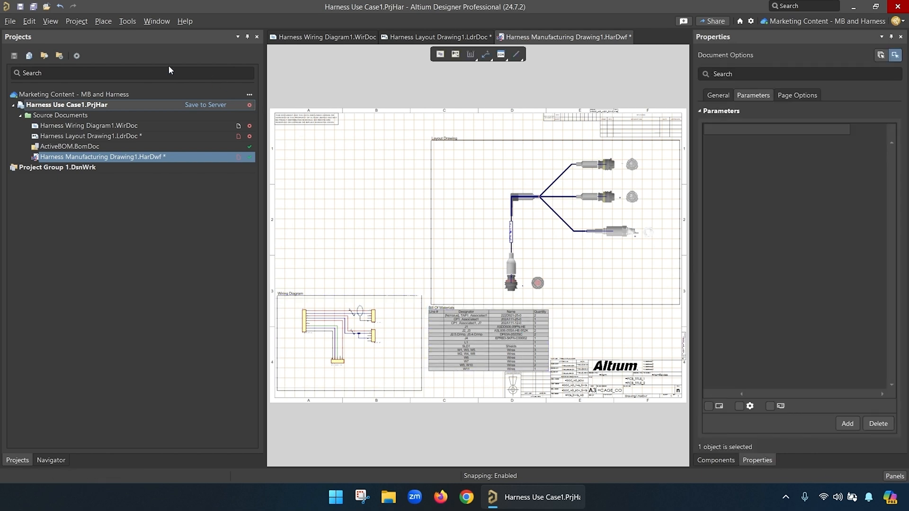
{"action": "left_click", "coordinate": [103, 21]}
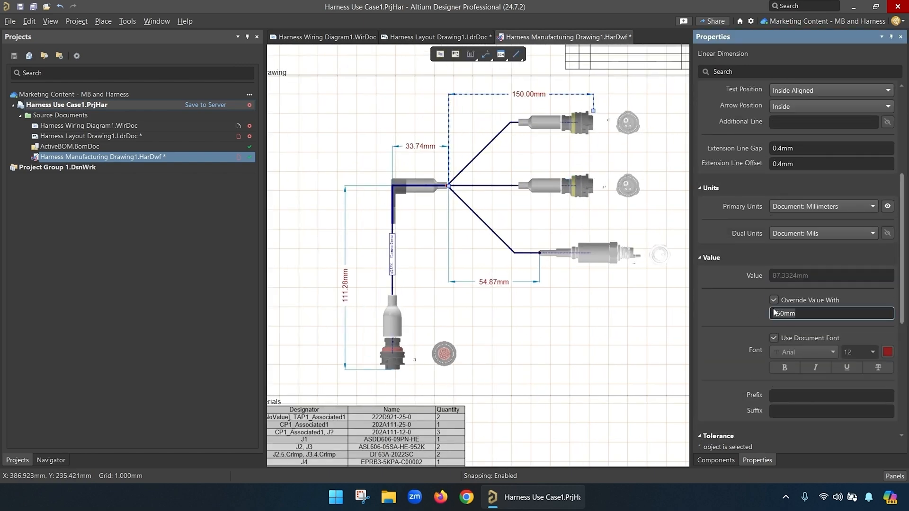
Override bundle dimensions to 180, 50 and 450 mm and add an 'Affix label after' callout.
{"action": "type", "text": "180mm"}
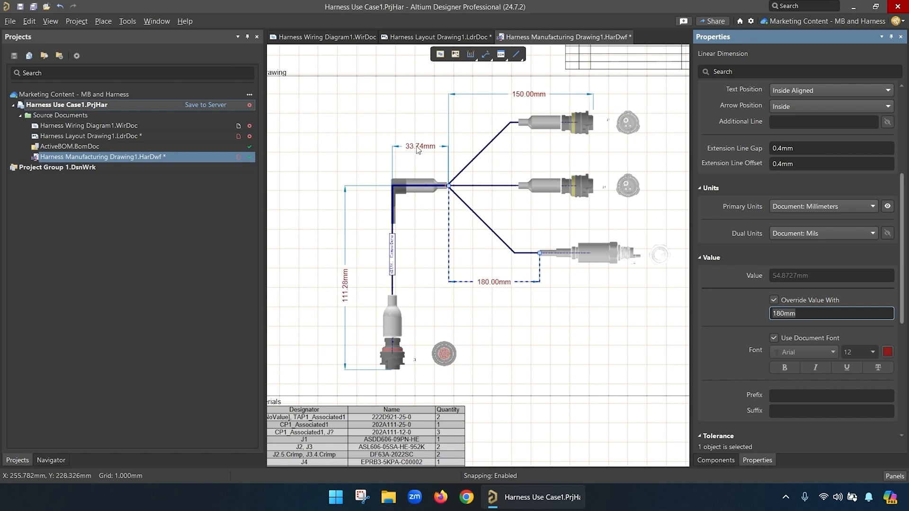
{"action": "type", "text": "0mm"}
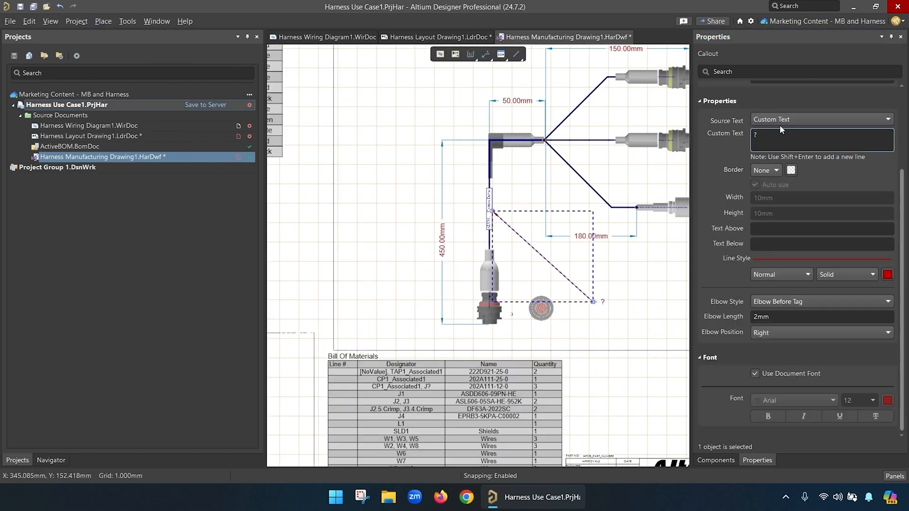
{"action": "type", "text": "Affix label afte"}
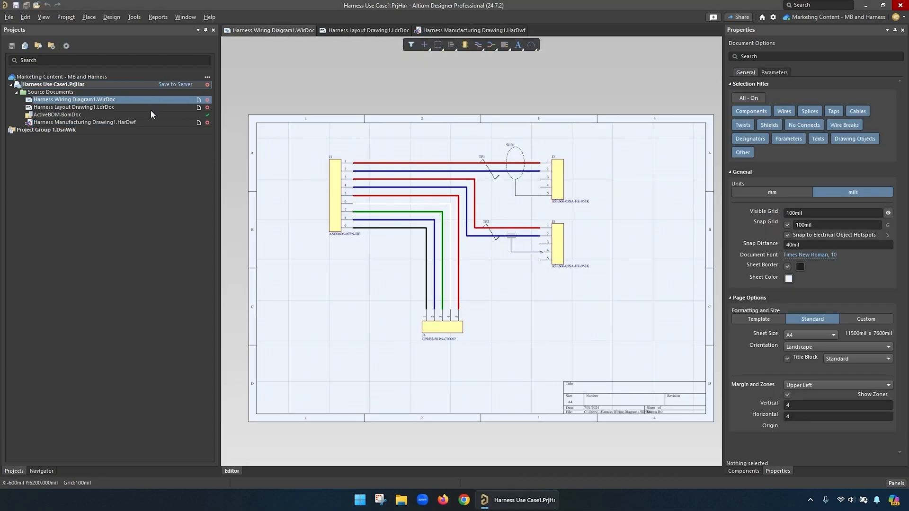
Switch back to the harness layout drawing after saving the documents.
{"action": "left_click", "coordinate": [366, 30]}
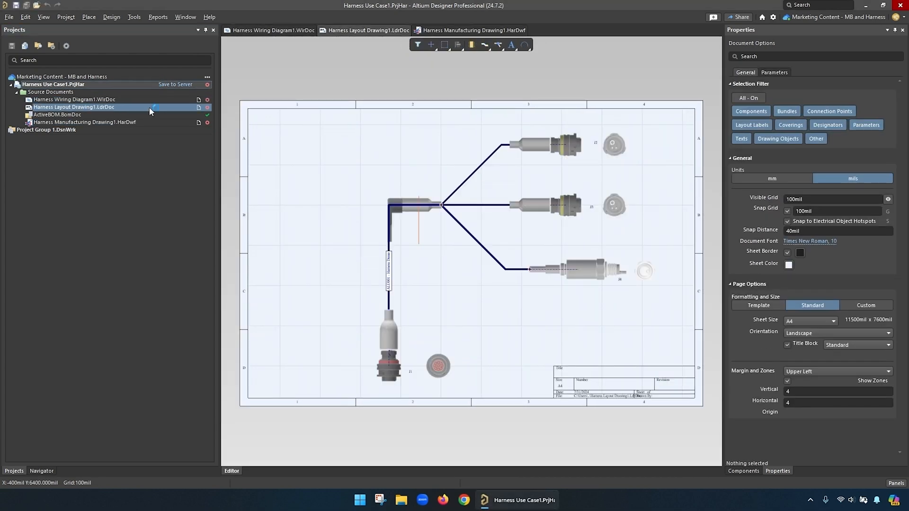